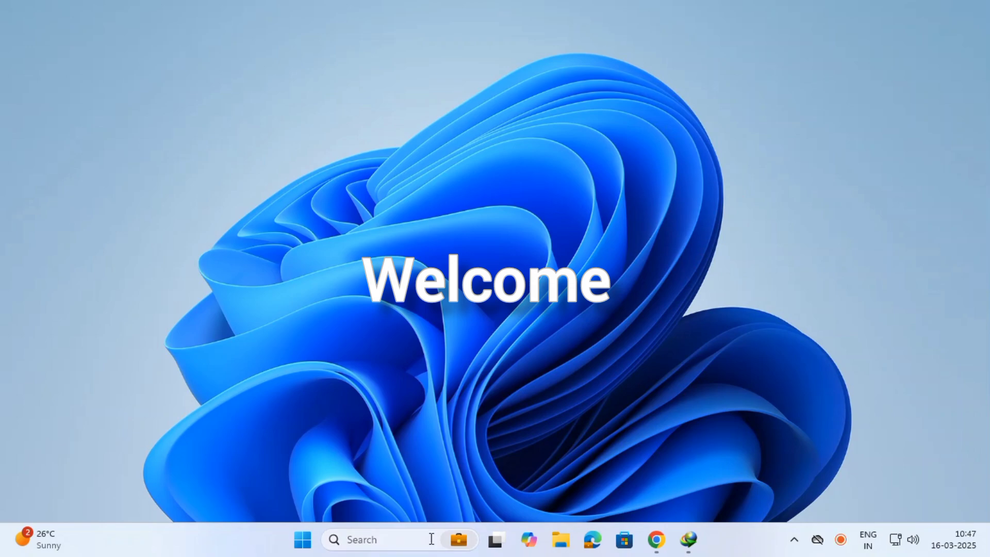
mouse_move(520, 524)
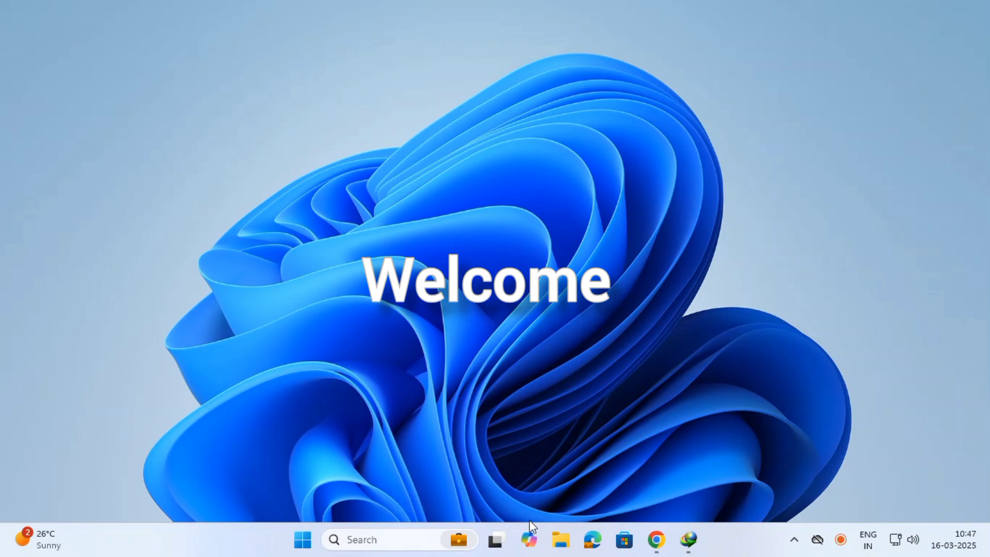
Search Windows for 'ch' to find Google Chrome
left_click(370, 540)
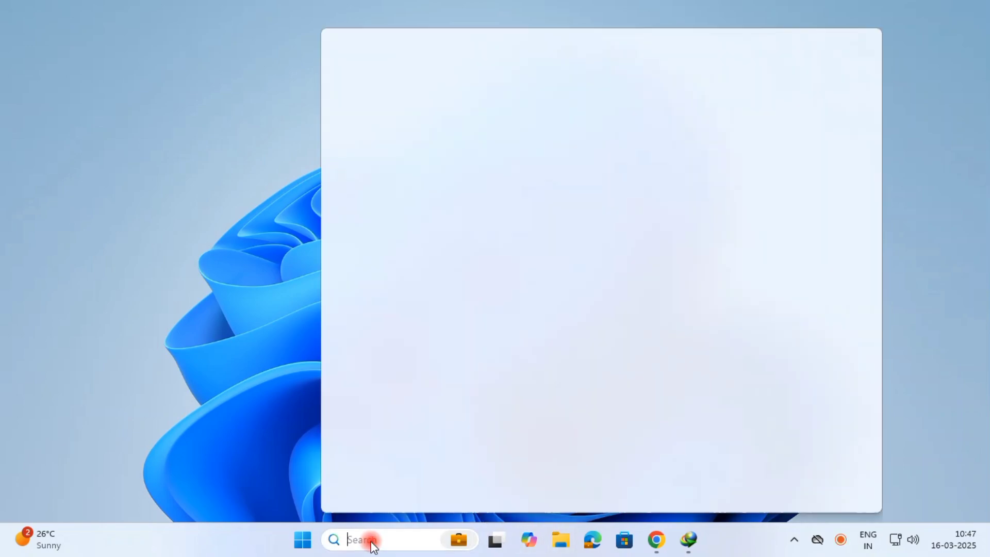
type("ch")
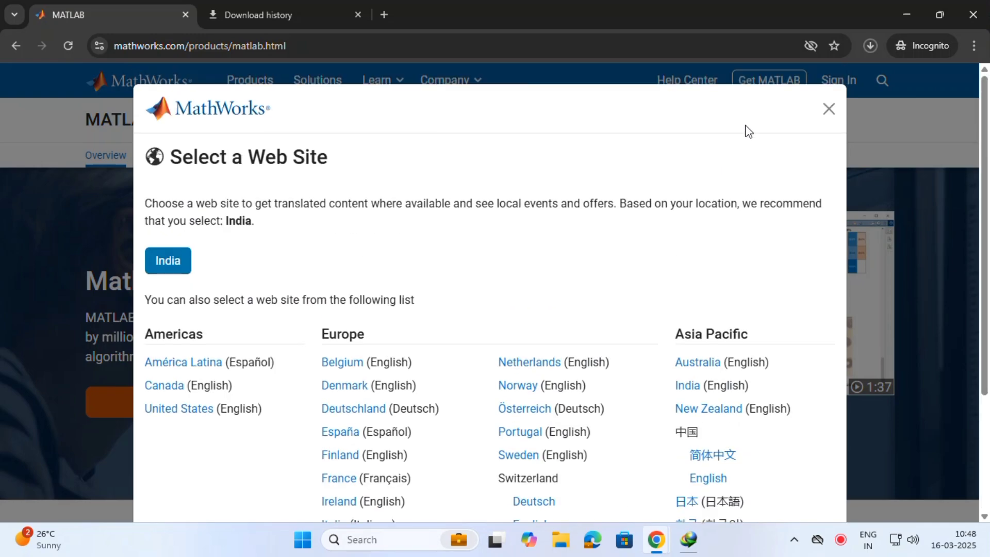
mouse_move(282, 467)
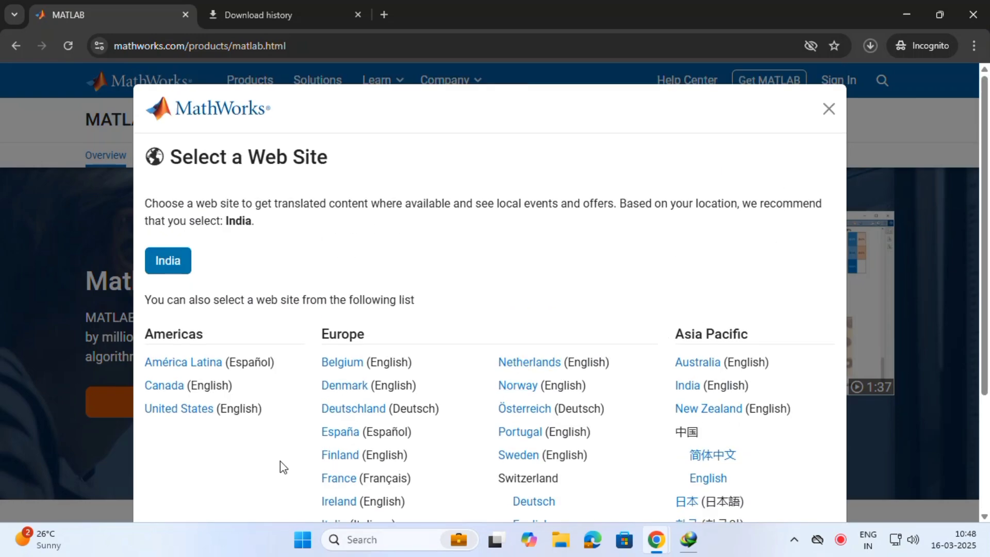
mouse_move(408, 374)
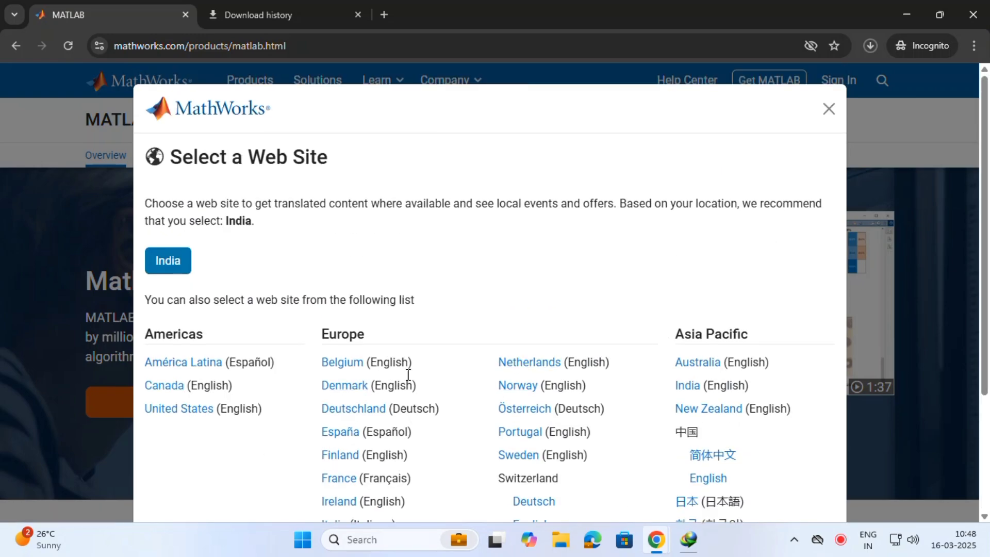
mouse_move(829, 109)
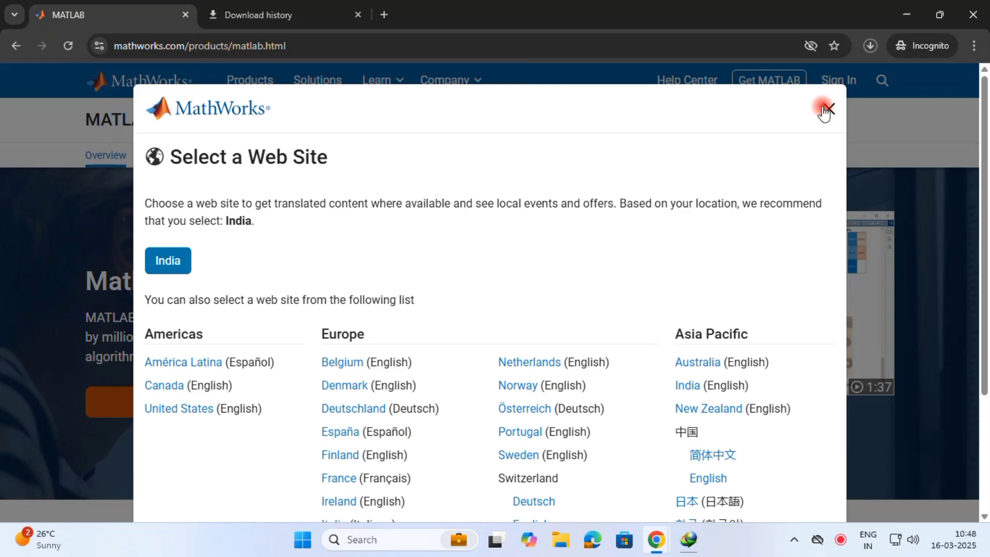
Dismiss the Select a Web Site prompt and go to the MathWorks Get MATLAB page
left_click(826, 106)
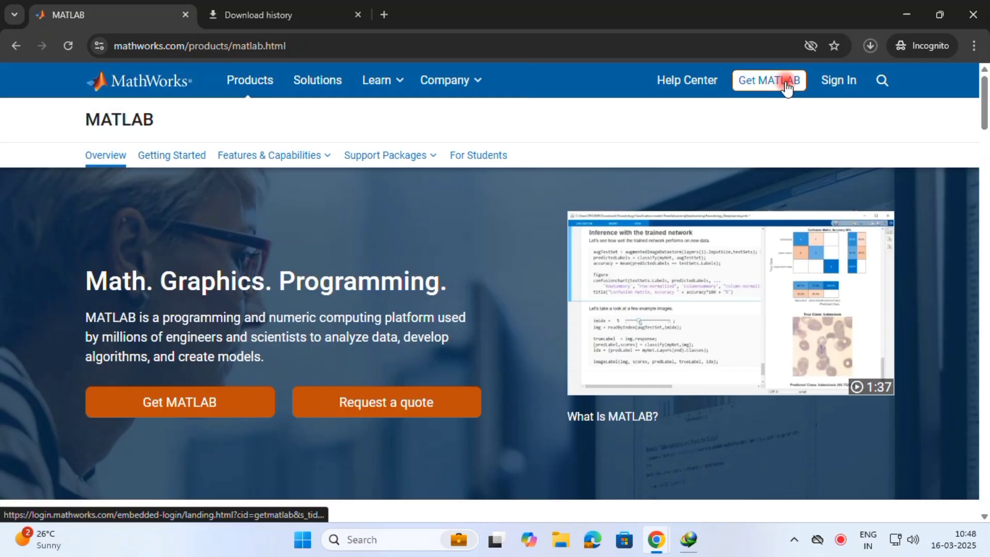
left_click(770, 79)
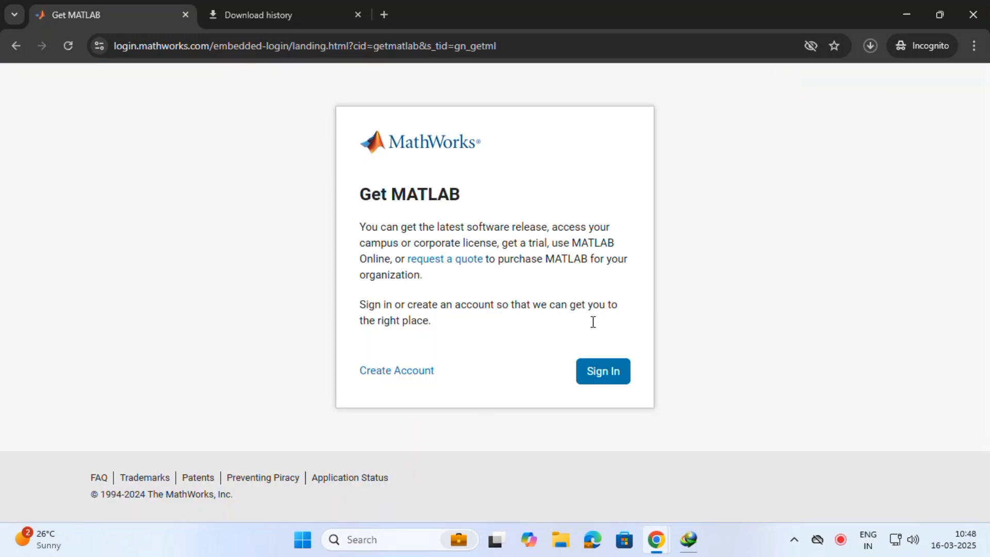
Sign in to the MathWorks account with the email and password
left_click(602, 371)
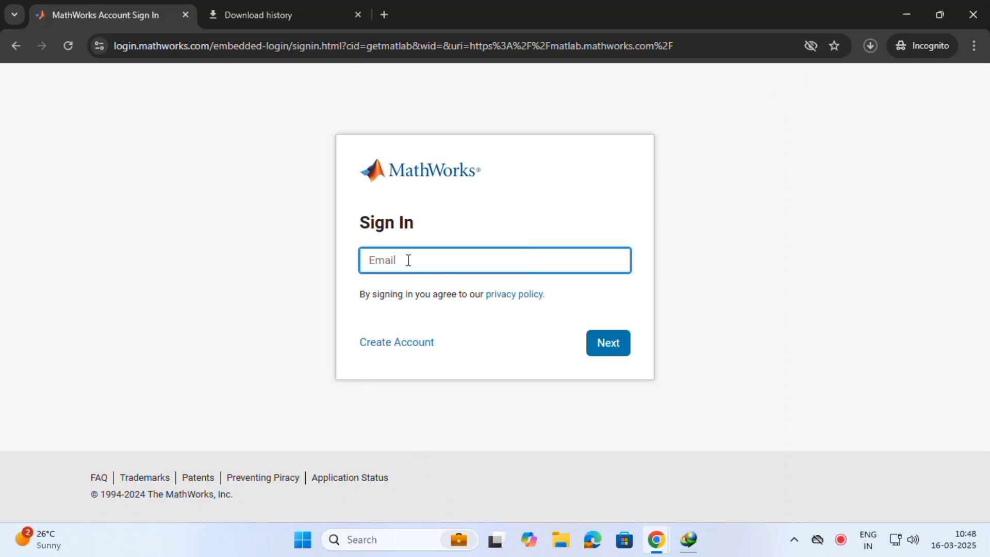
mouse_move(425, 227)
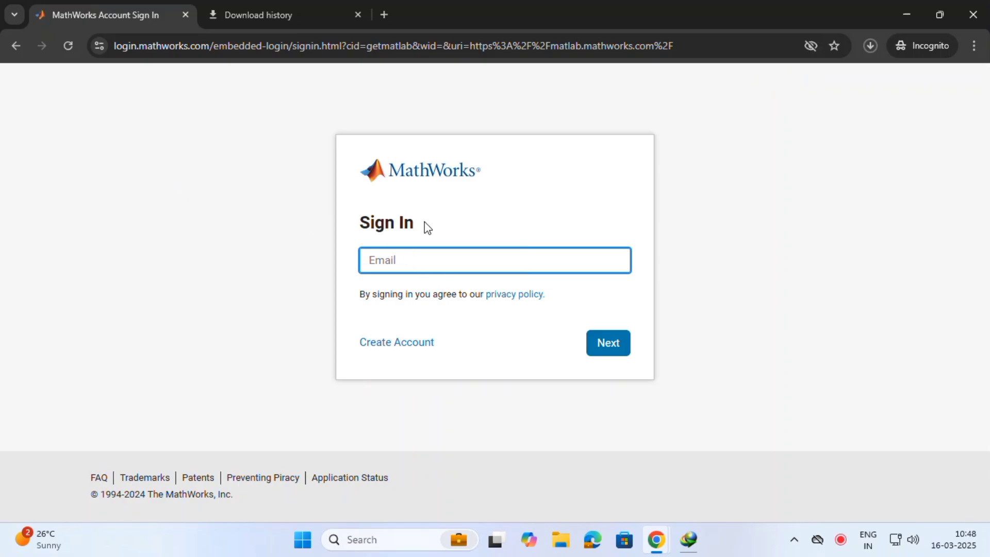
type("nagaraj")
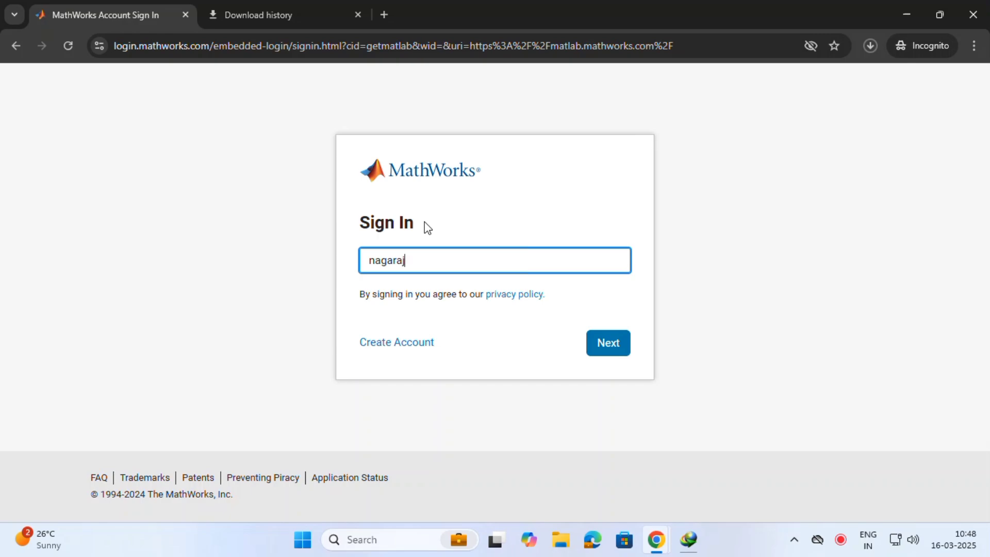
type("bsd")
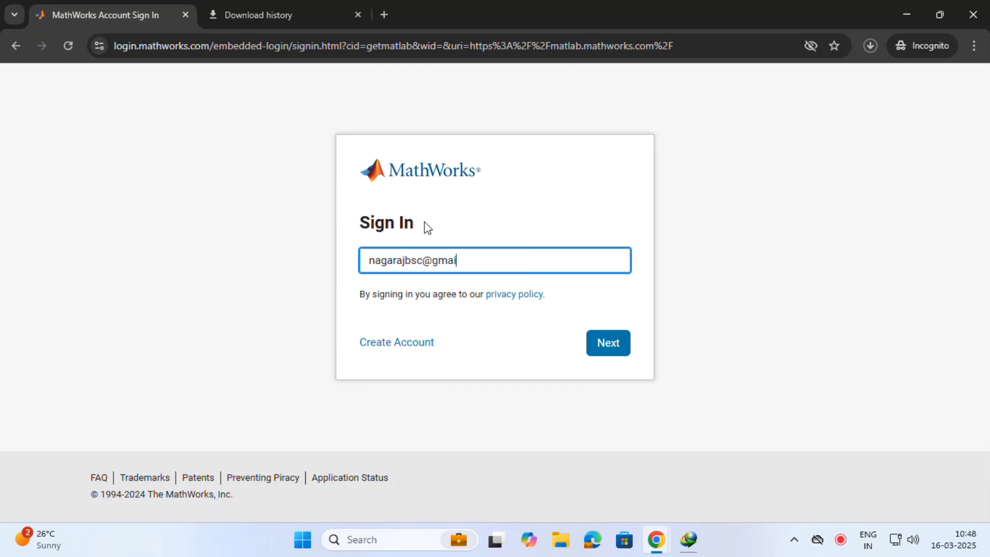
left_click(608, 343)
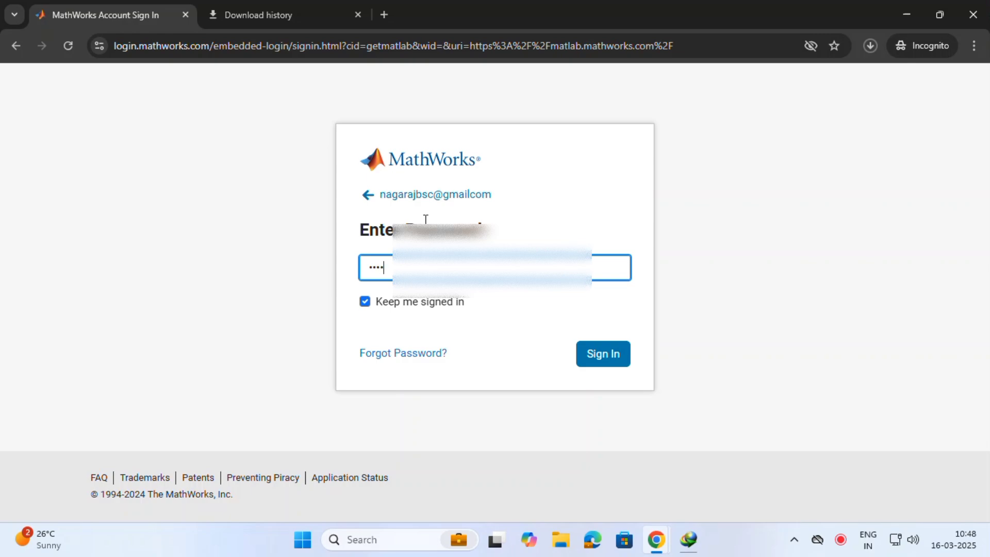
type("•")
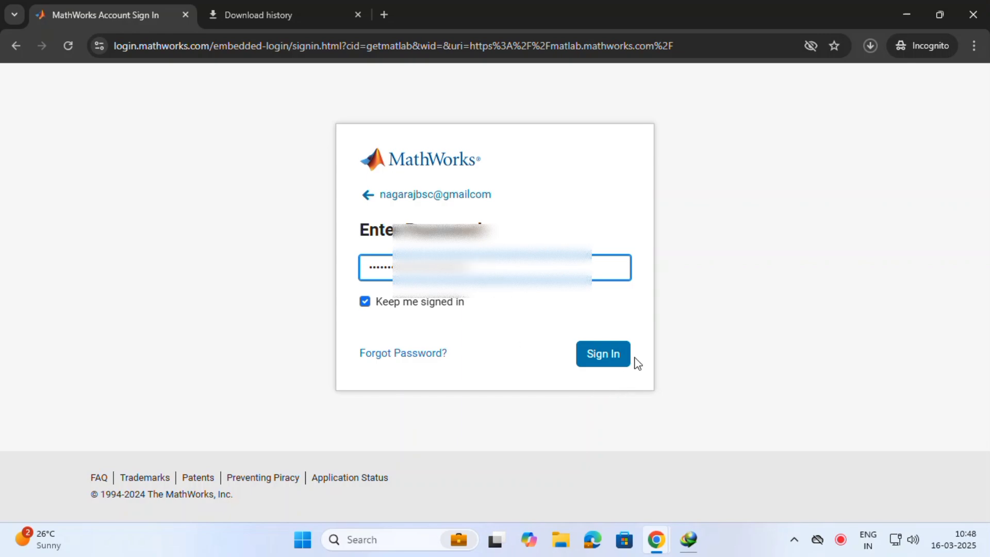
left_click(603, 354)
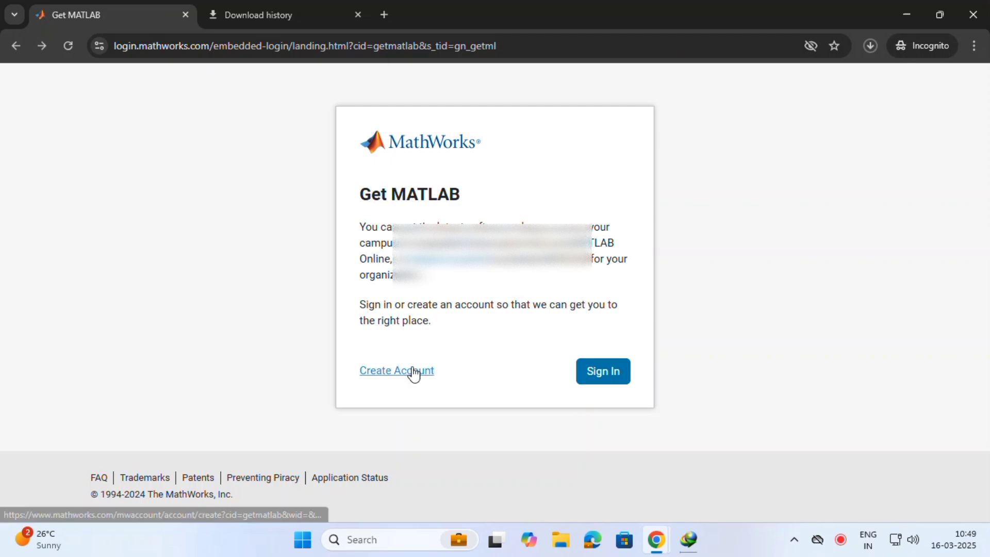
Enter an email address in the MathWorks Create Account form and continue
left_click(396, 370)
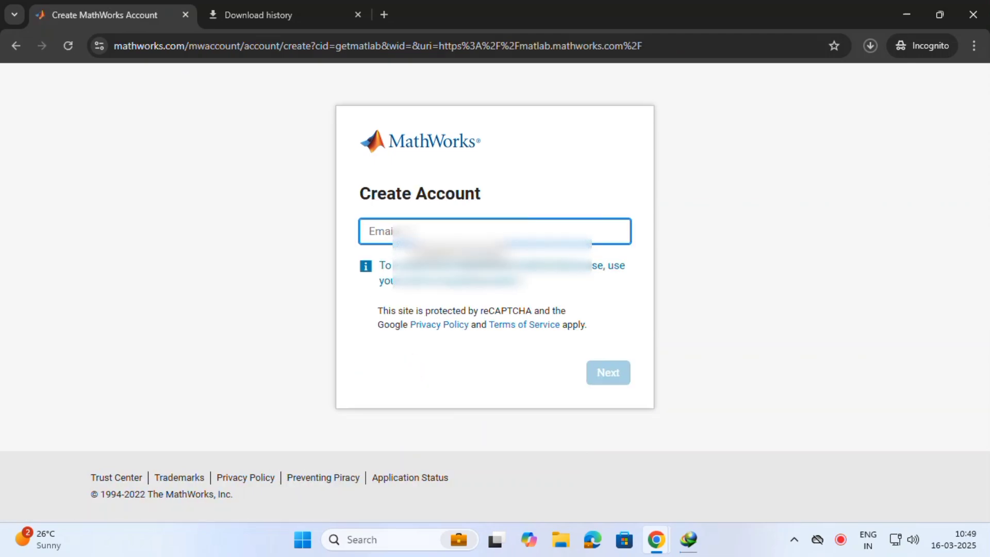
type("dbvb")
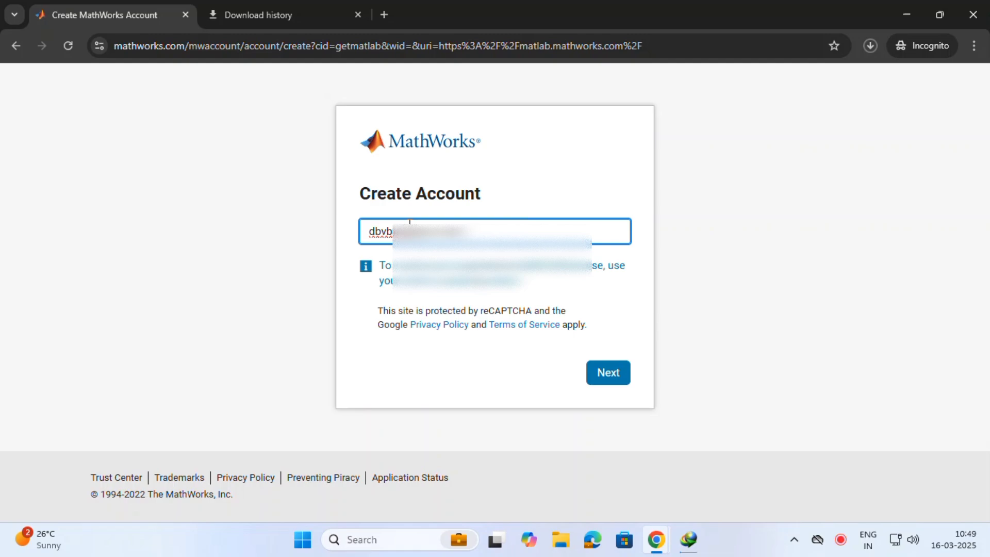
left_click(607, 372)
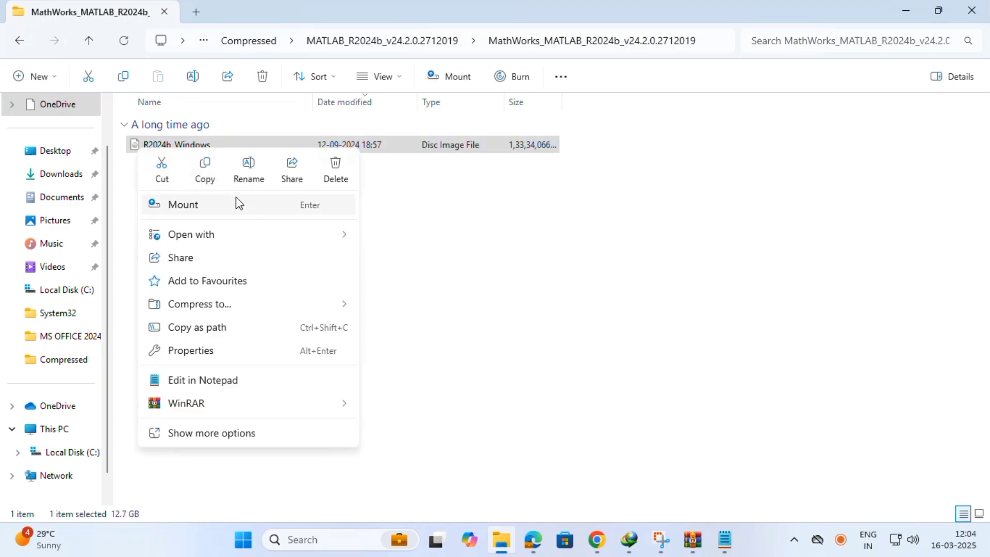
Mount the MATLAB R2024b disc image and bring up actions for its setup application
left_click(183, 204)
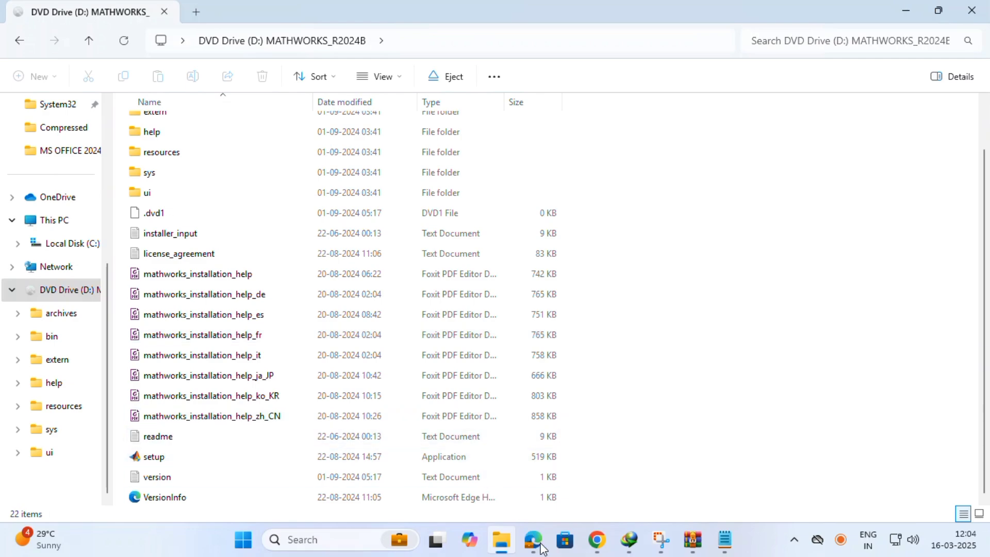
left_click(153, 457)
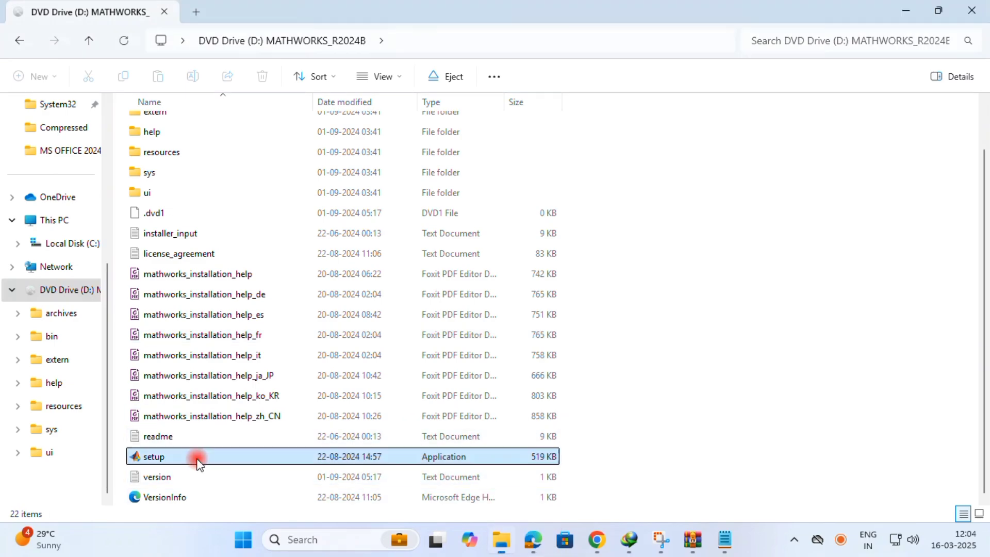
right_click(155, 457)
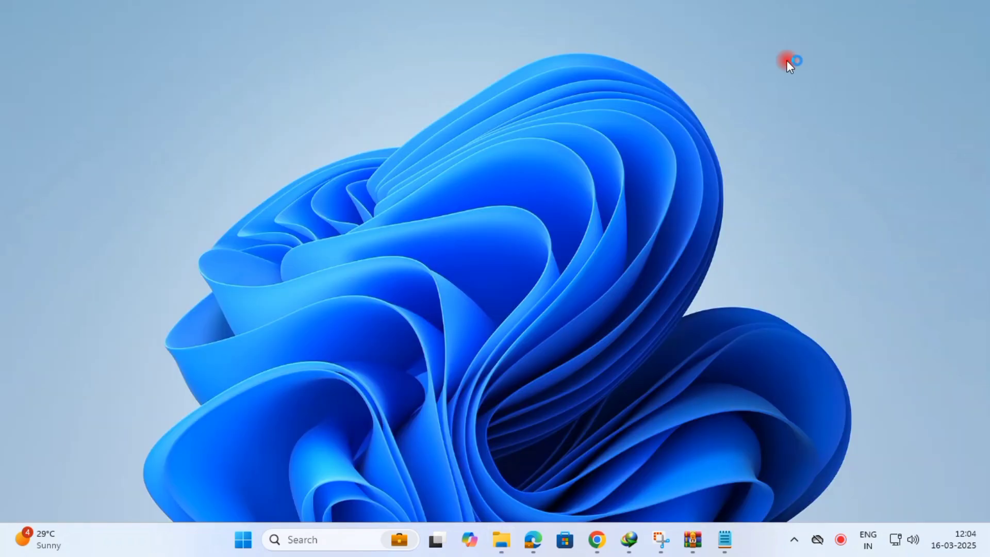
mouse_move(812, 144)
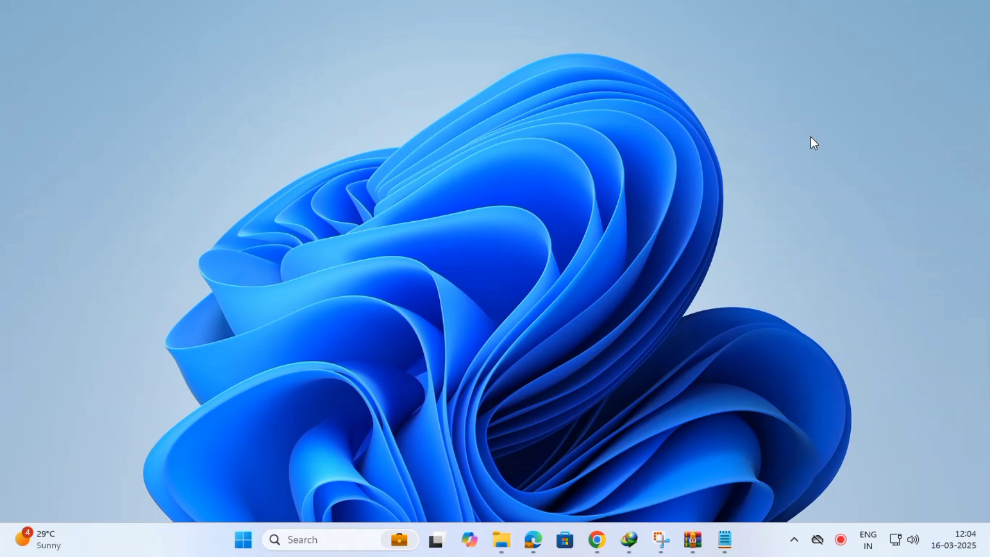
Choose the 'I have a File Installation Key' option and accept the license agreement
left_click(722, 540)
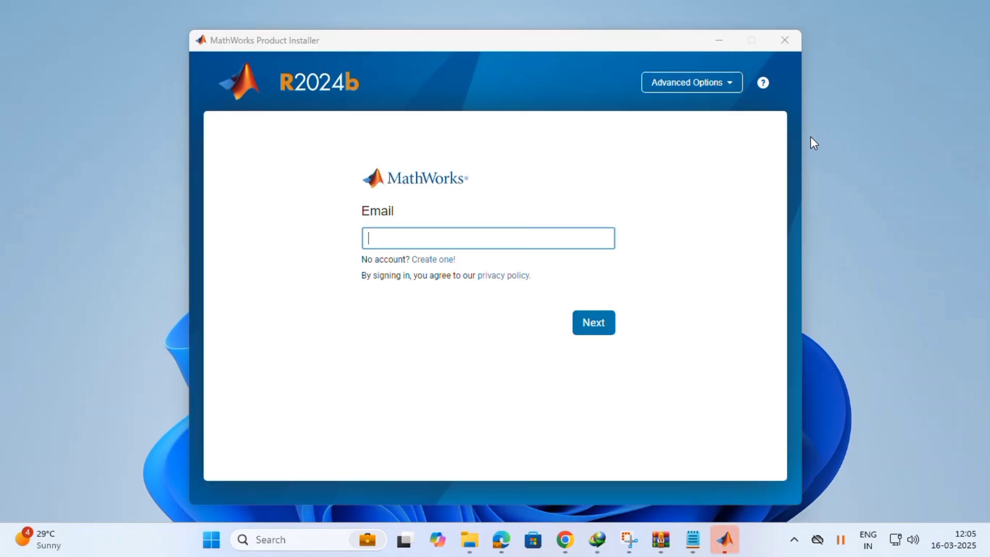
mouse_move(664, 108)
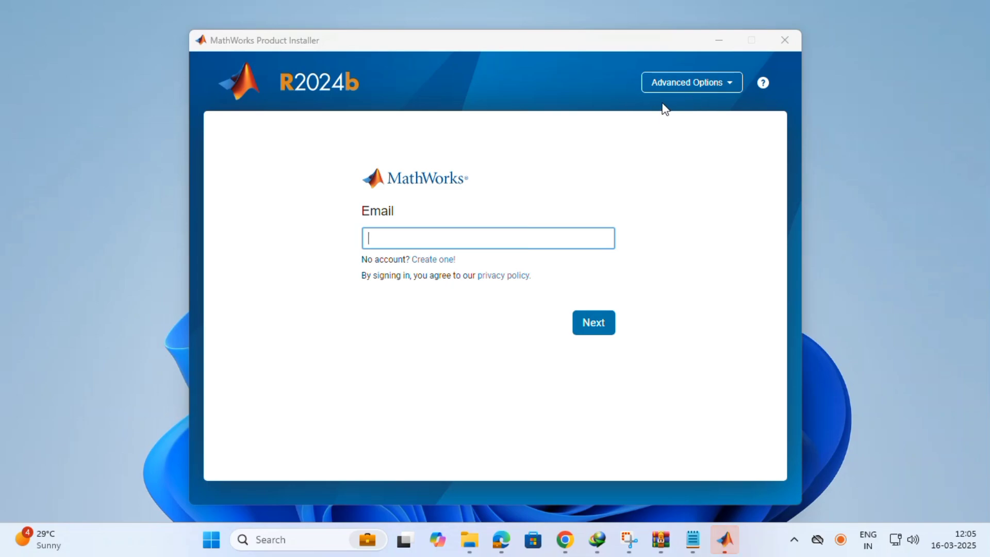
mouse_move(533, 164)
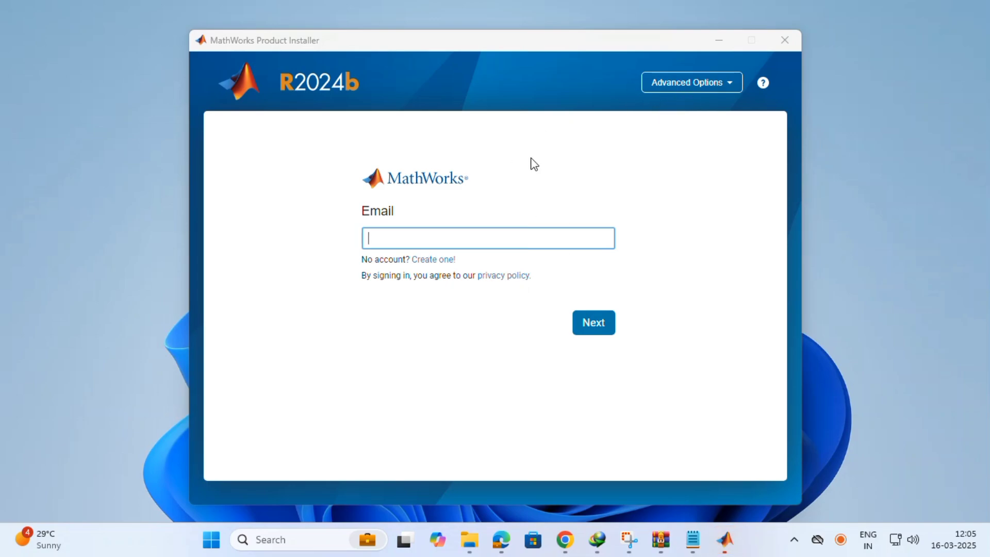
left_click(691, 82)
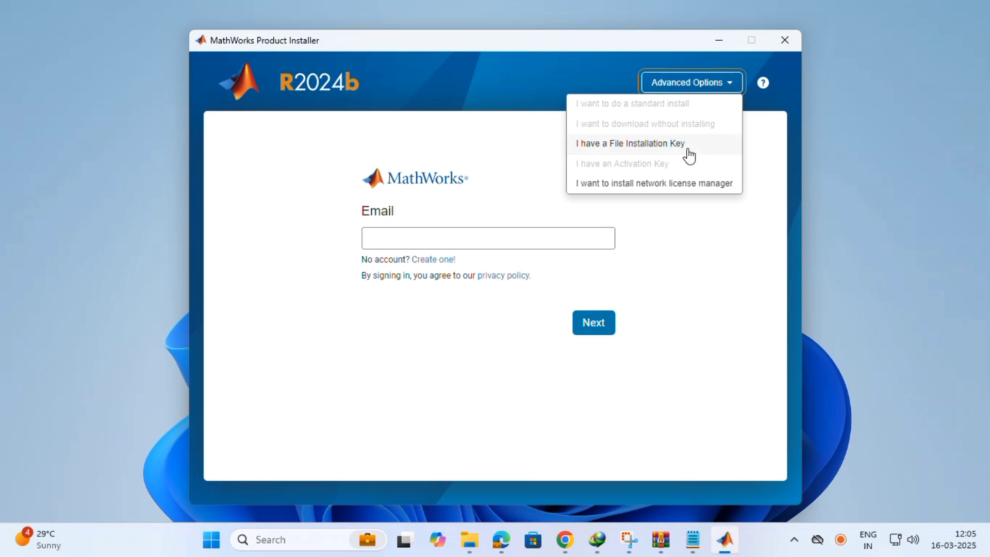
mouse_move(649, 169)
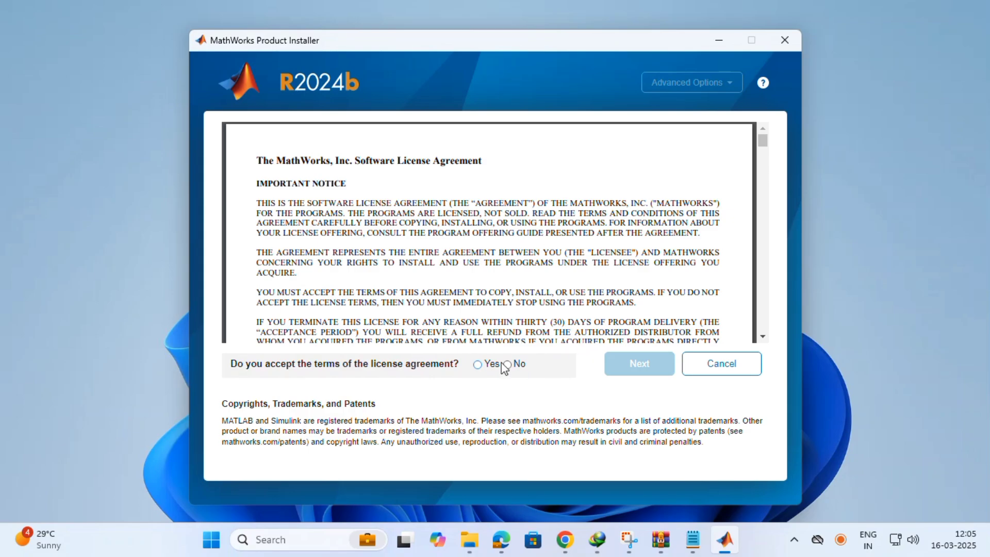
left_click(478, 364)
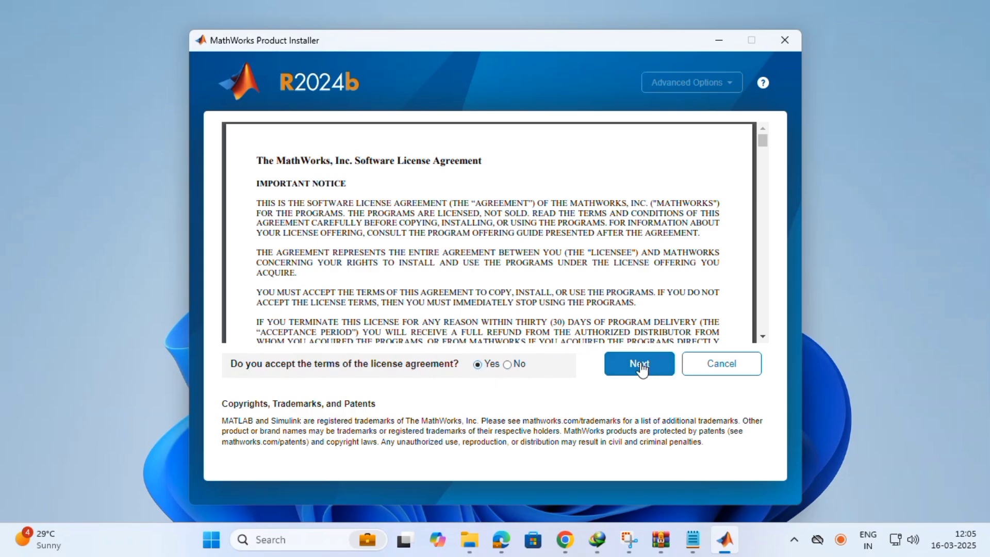
left_click(639, 363)
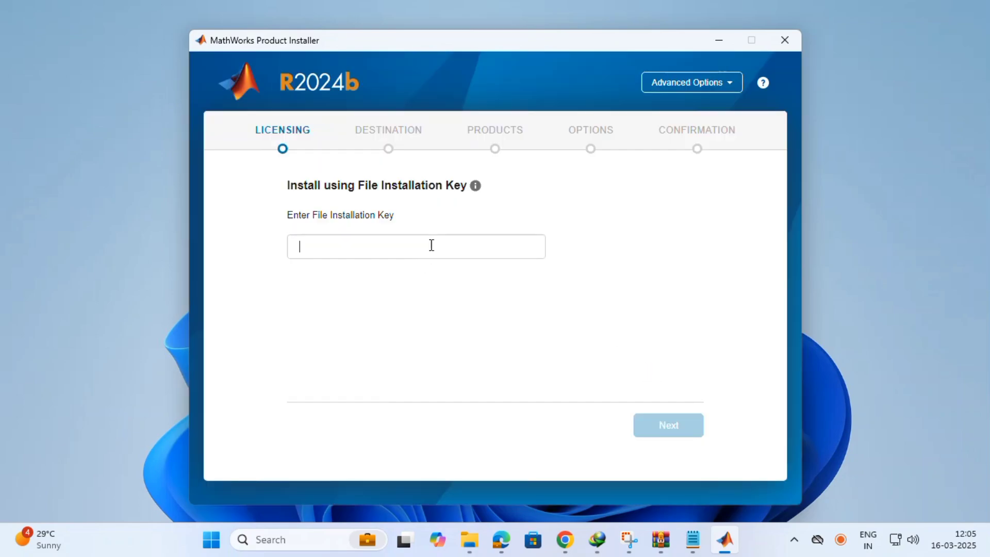
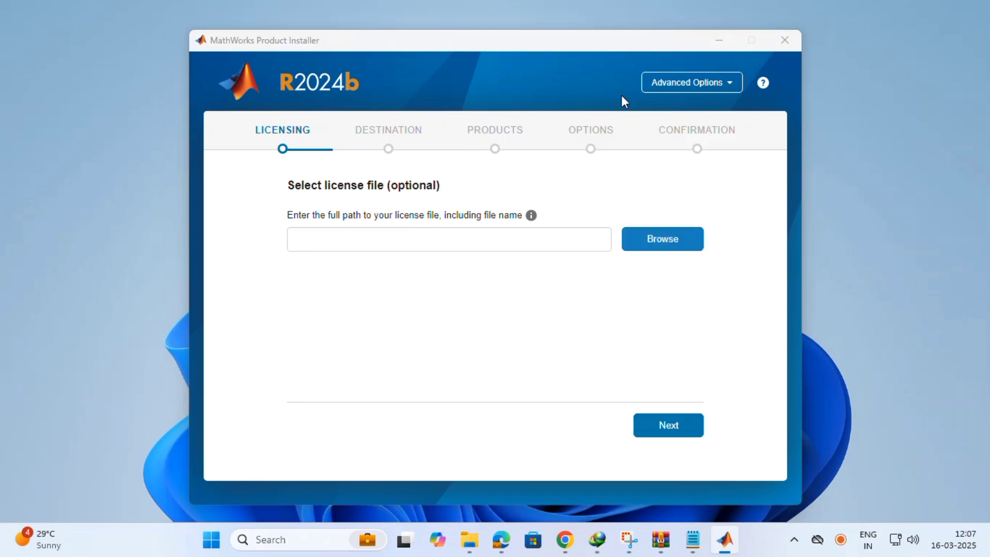
Browse to the download folder and select license.lic as the license file
left_click(662, 238)
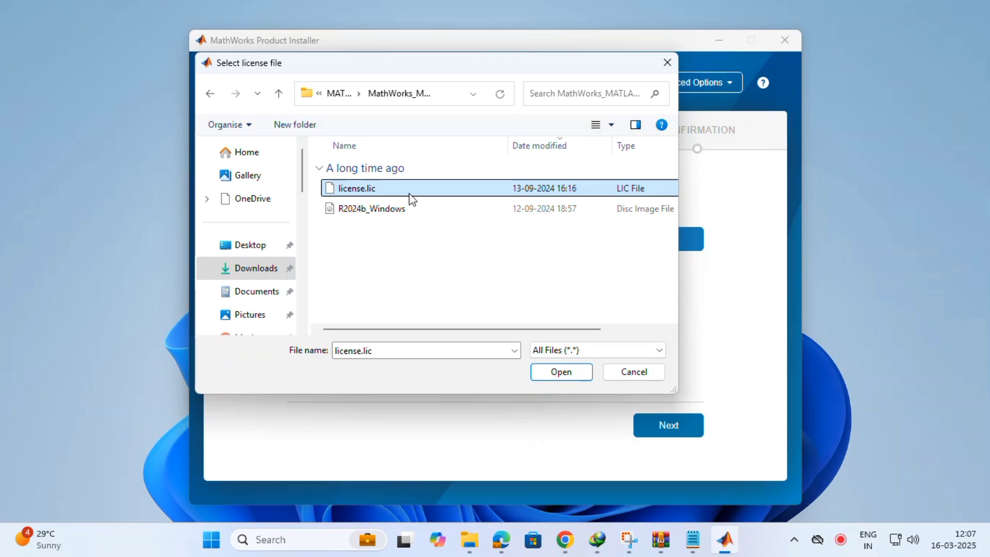
left_click(561, 371)
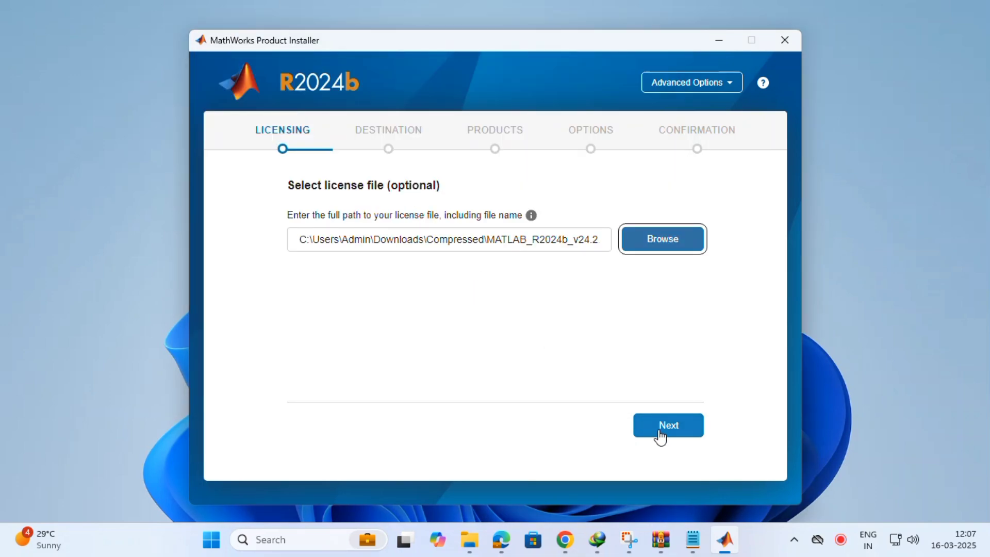
Accept the C:\Program Files\MATLAB\R2024b destination and keep all products checked
left_click(668, 425)
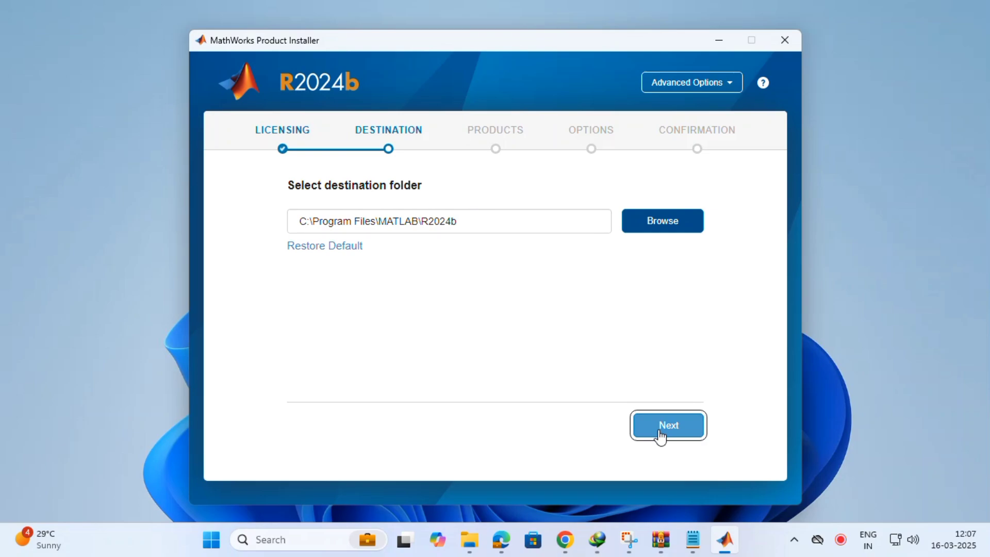
left_click(668, 425)
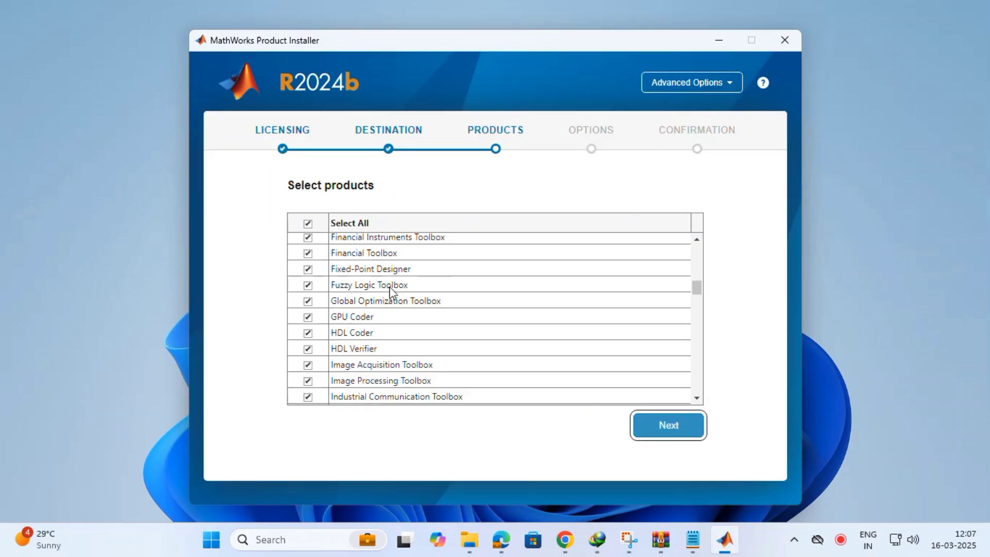
scroll("down", 3)
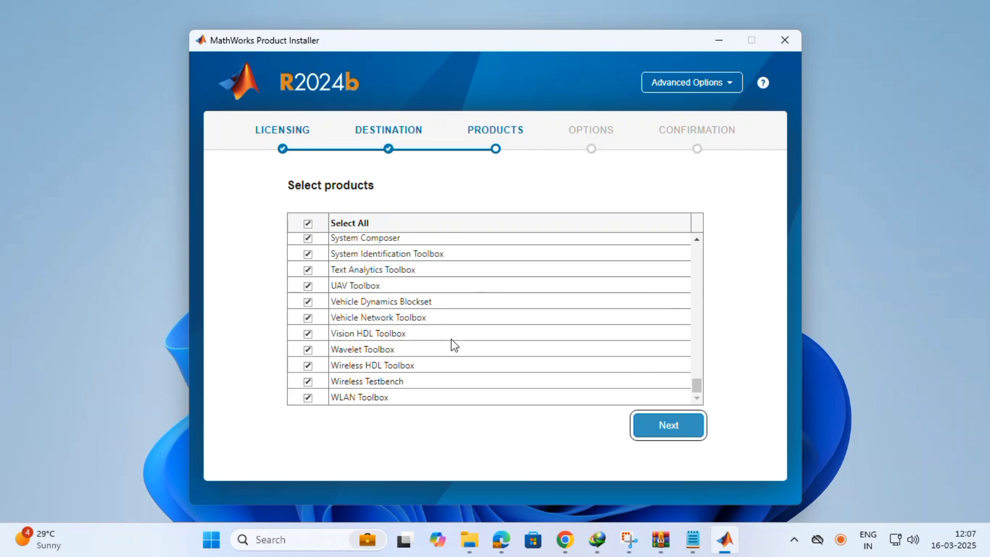
left_click(668, 425)
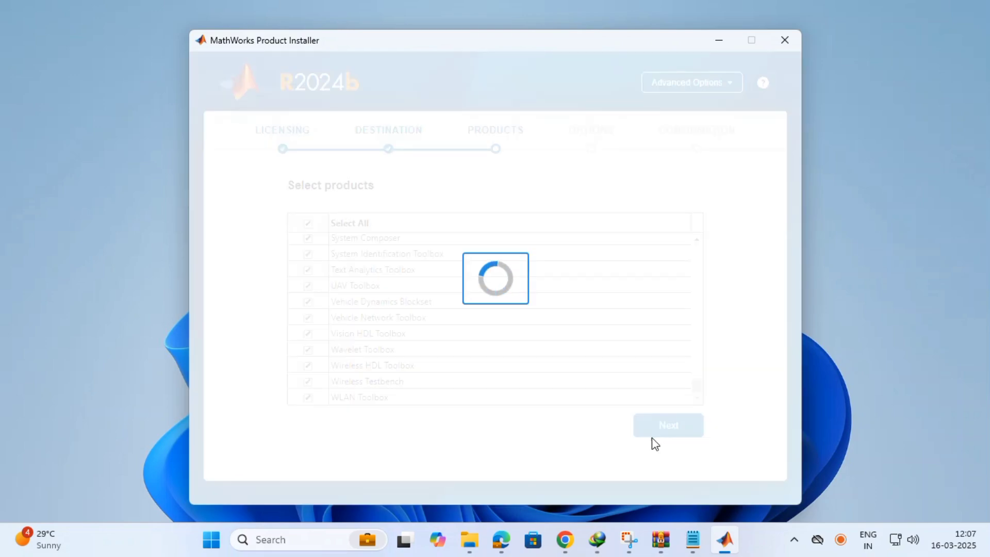
Enable the desktop shortcut, confirm all 113 products, and begin the install
left_click(668, 425)
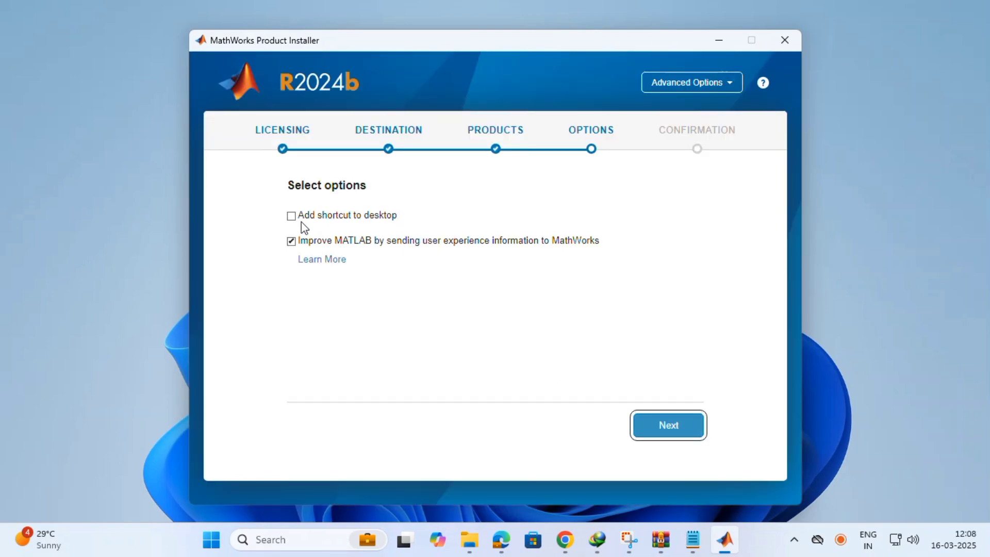
left_click(290, 215)
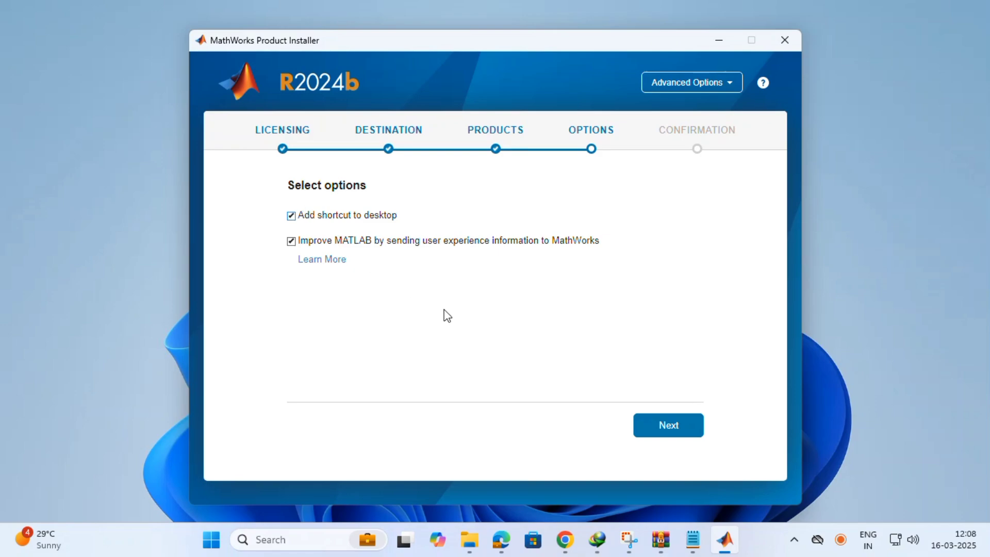
left_click(669, 425)
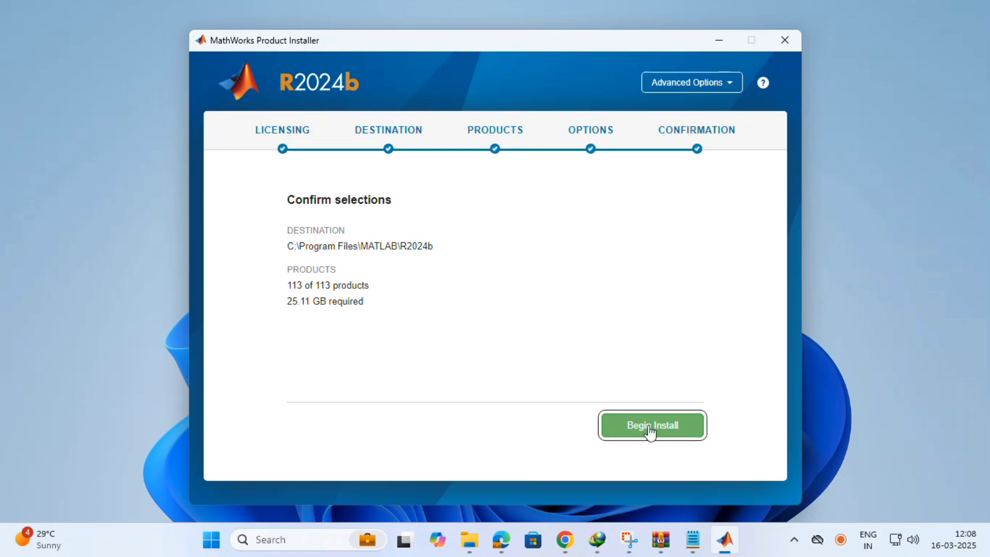
mouse_move(308, 298)
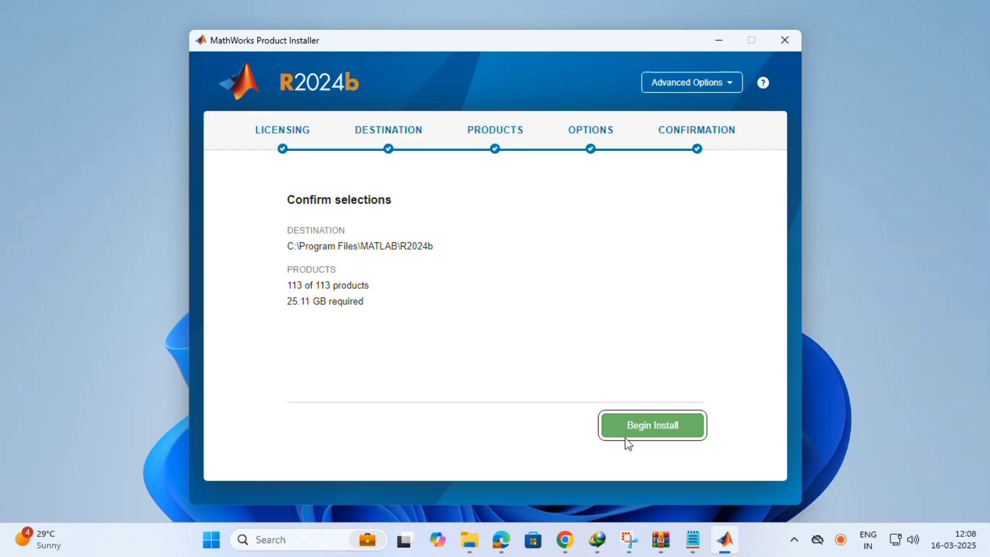
left_click(652, 425)
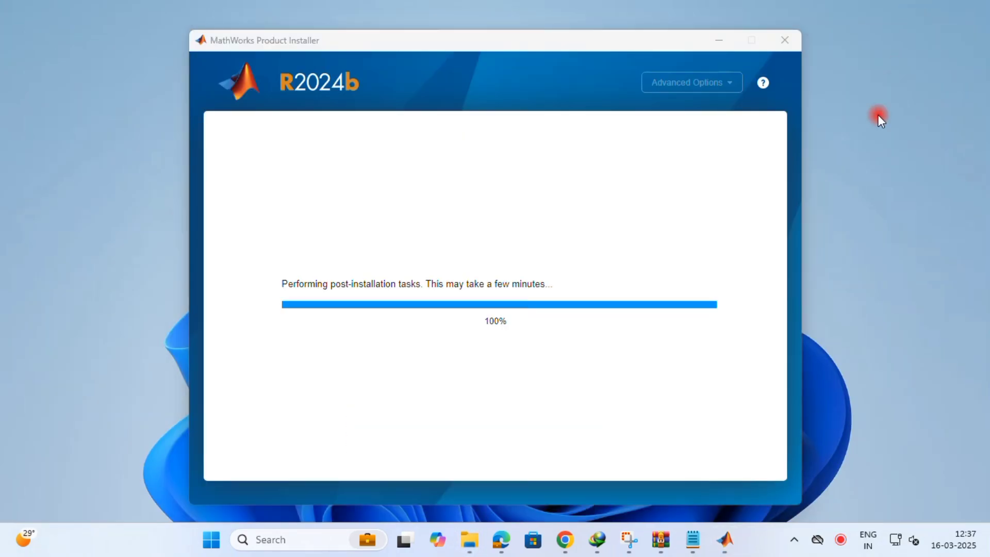
mouse_move(790, 274)
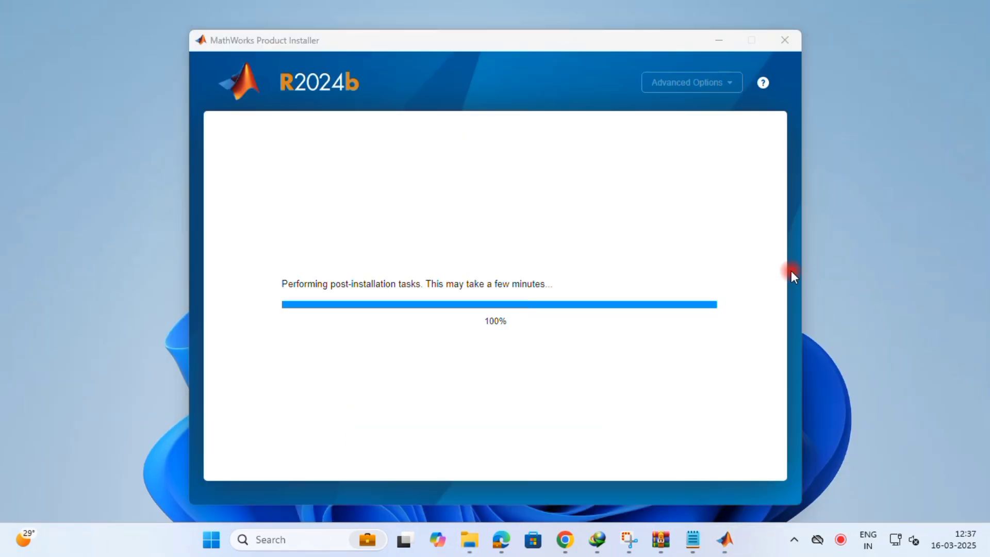
mouse_move(791, 278)
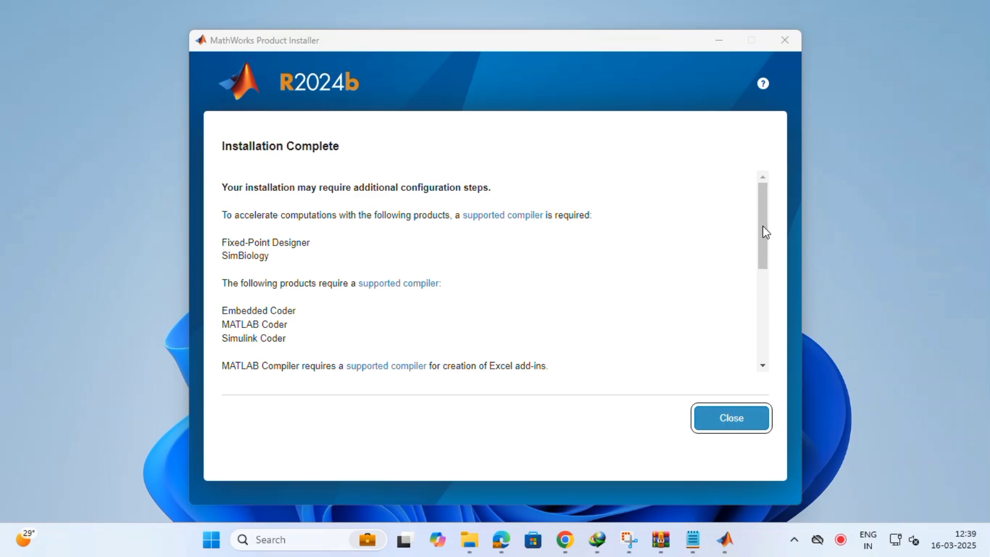
Close the installer from the Installation Complete page, returning to the desktop
scroll("down", 3)
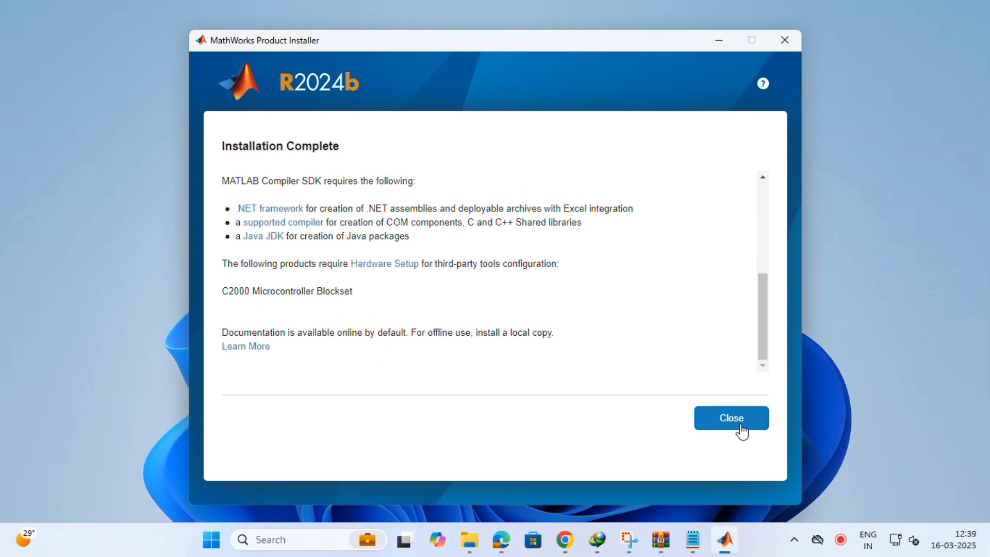
left_click(731, 418)
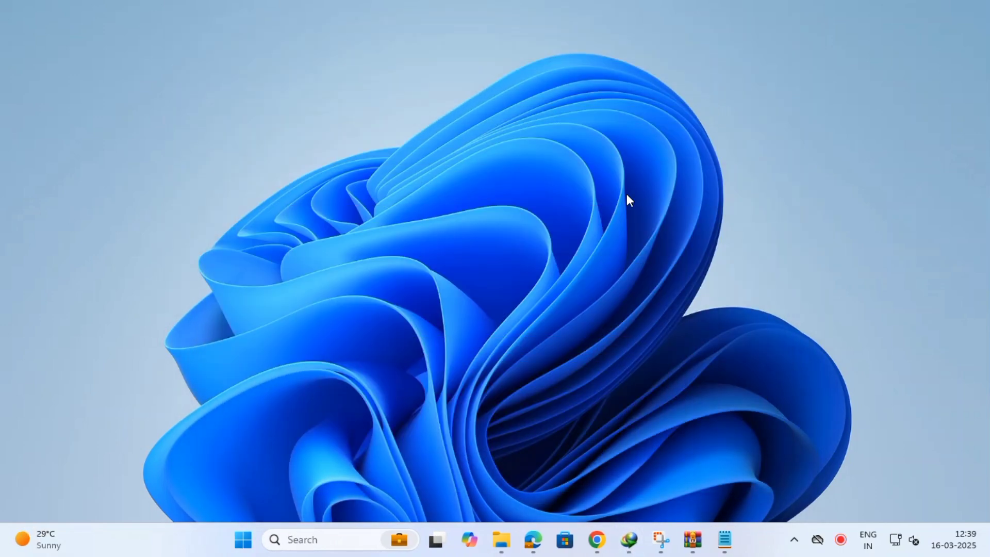
mouse_move(437, 511)
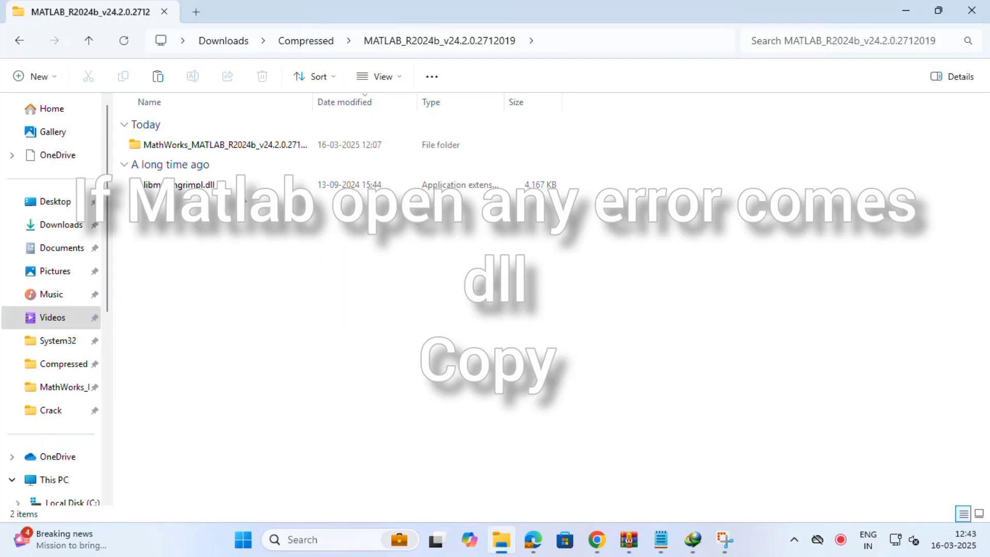
Follow MATLAB R2024b's file location from Start search to its Program Files bin folder
right_click(159, 185)
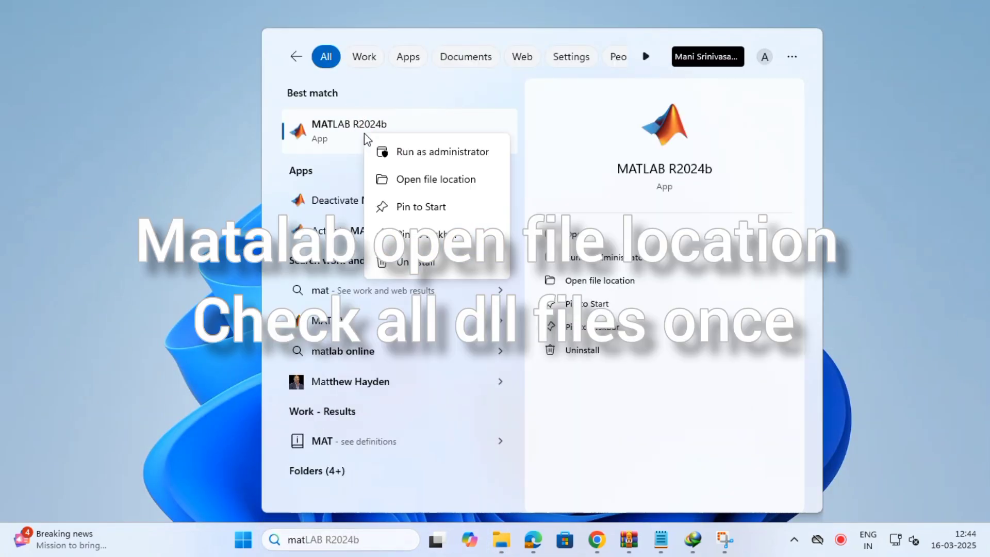
left_click(436, 179)
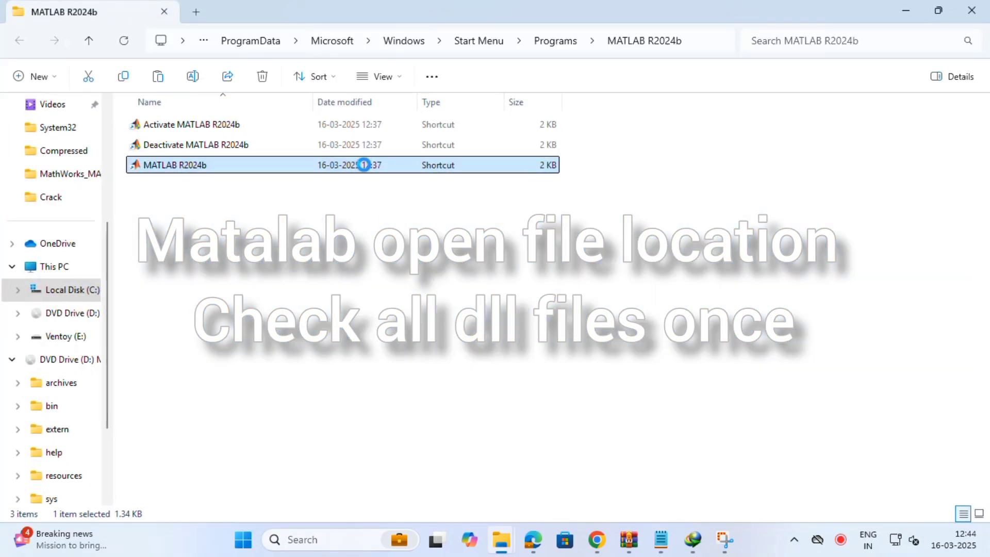
right_click(176, 165)
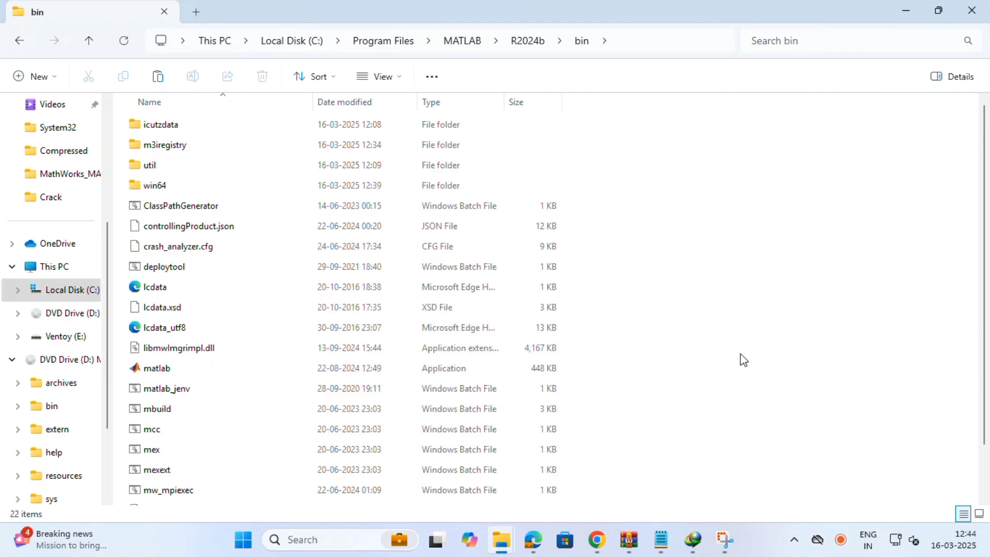
Browse win64 > matlab_startup_plugins > lmgrimpl, confirm libmwlmgrimpl.dll, then close File Explorer
double_click(153, 185)
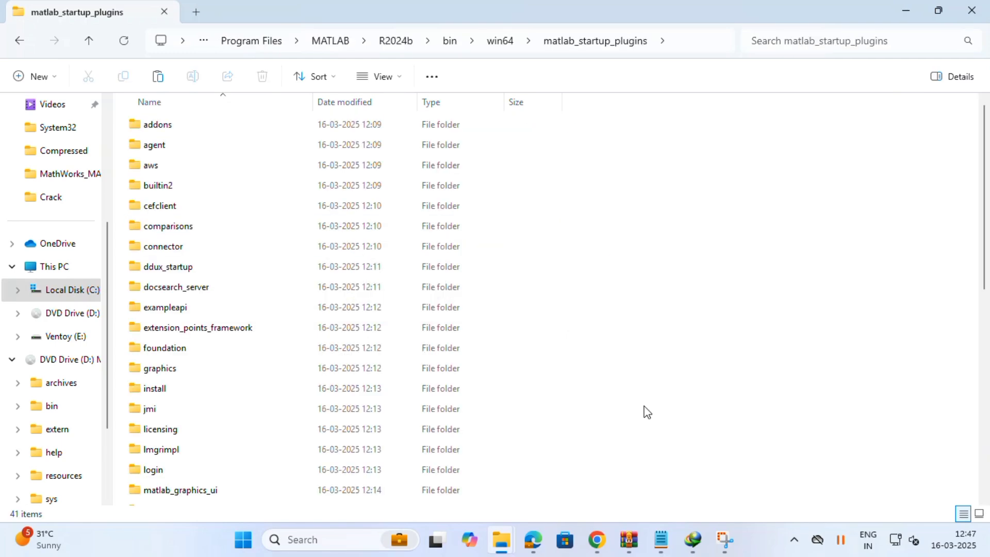
scroll("down", 3)
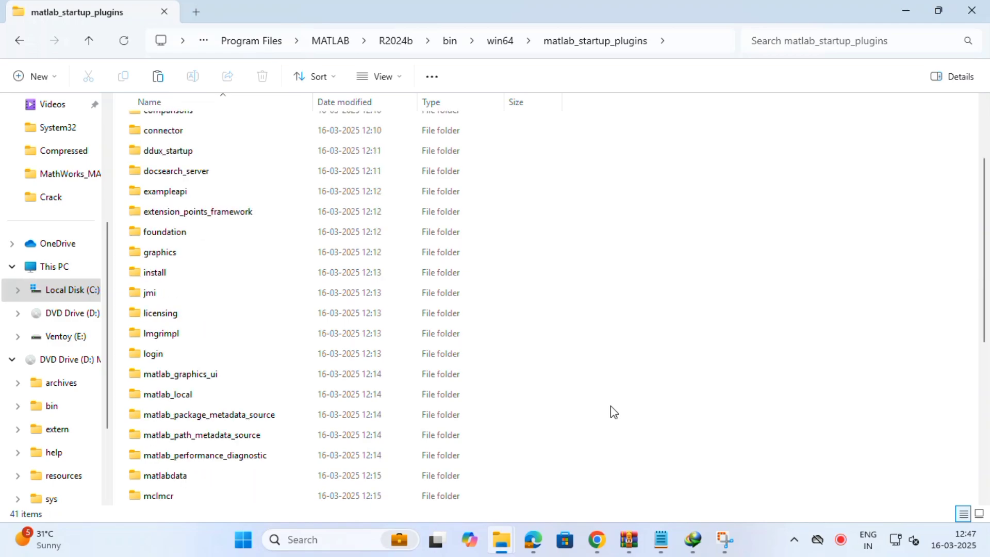
mouse_move(453, 353)
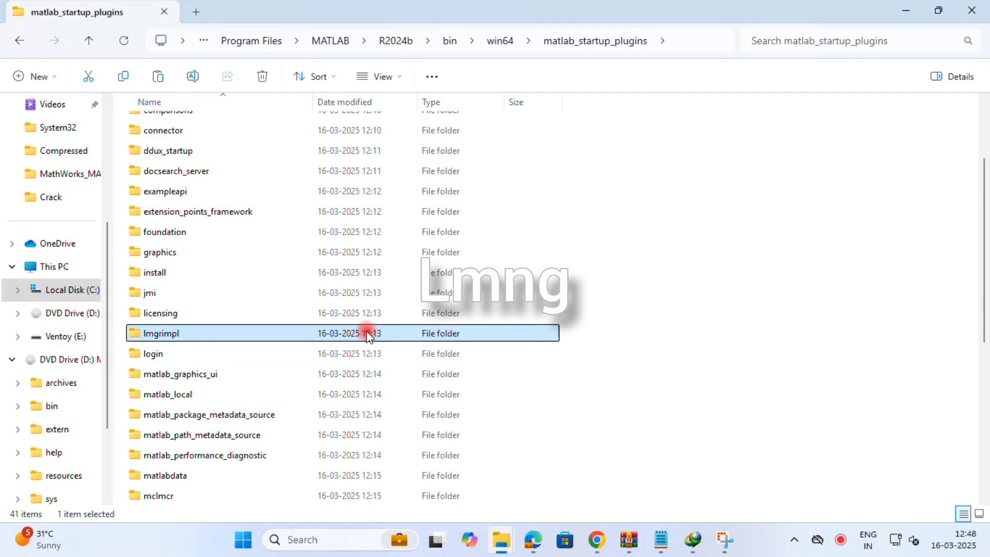
double_click(156, 332)
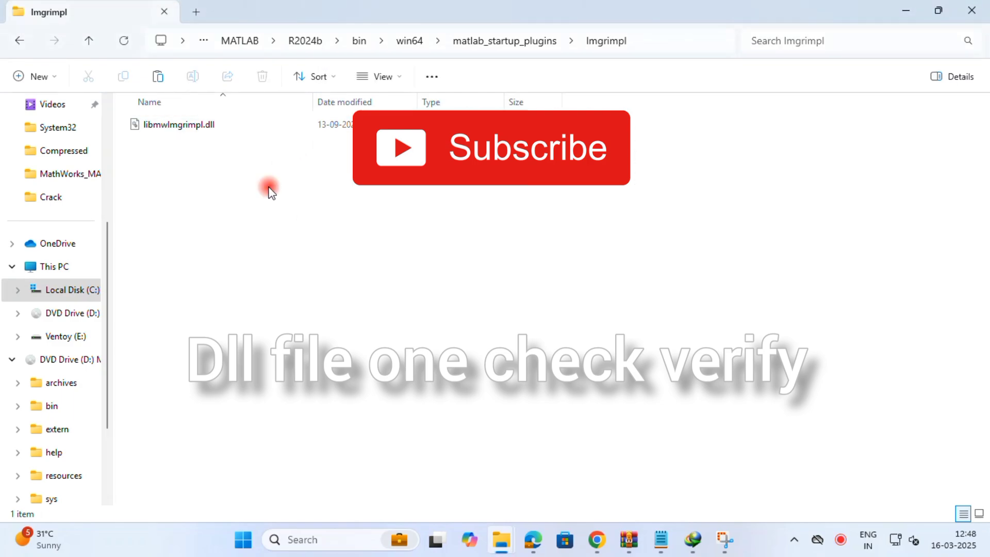
right_click(292, 201)
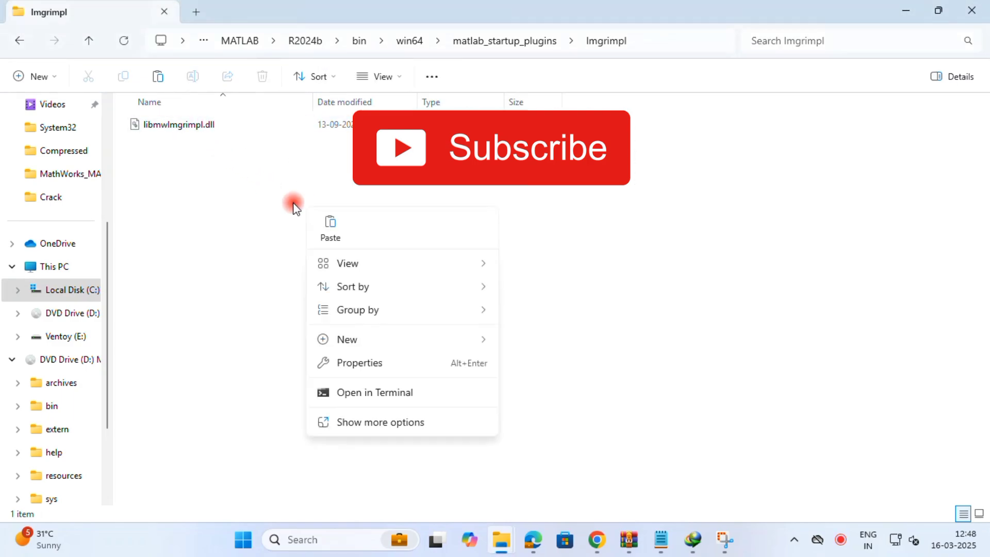
left_click(774, 101)
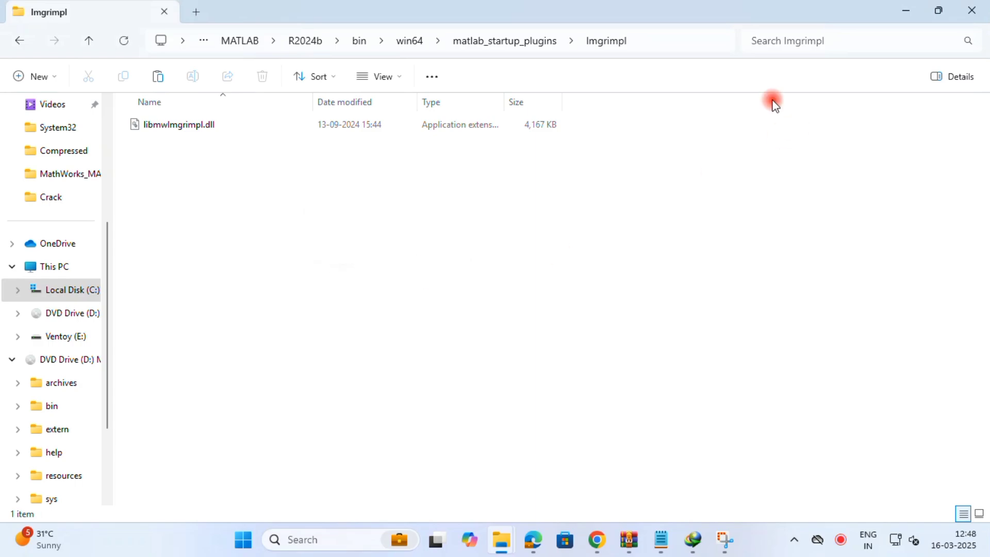
mouse_move(972, 10)
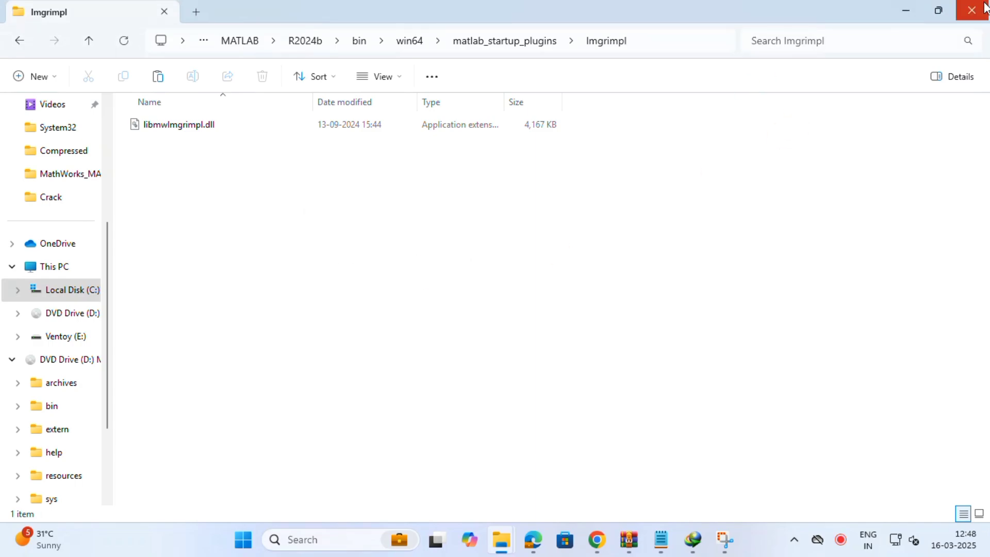
mouse_move(971, 11)
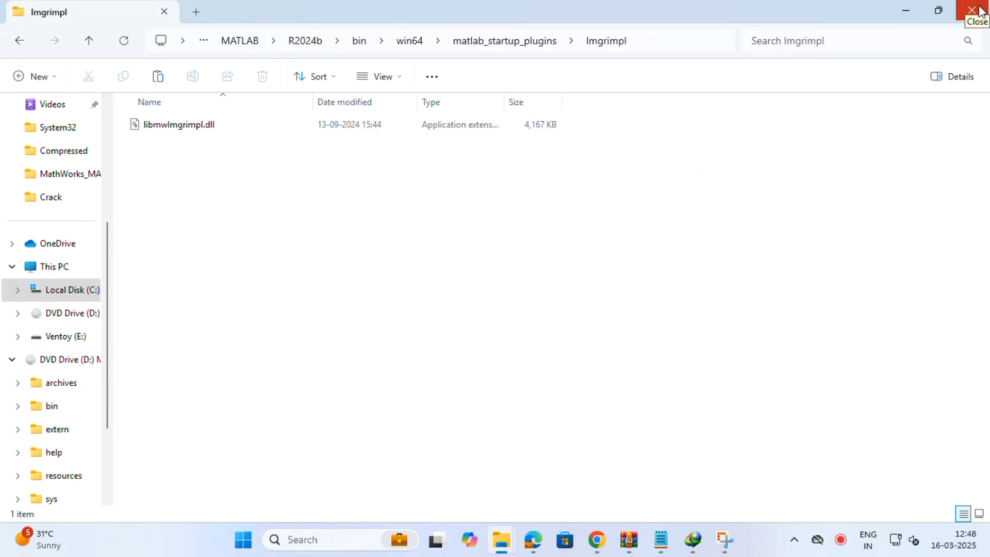
left_click(971, 10)
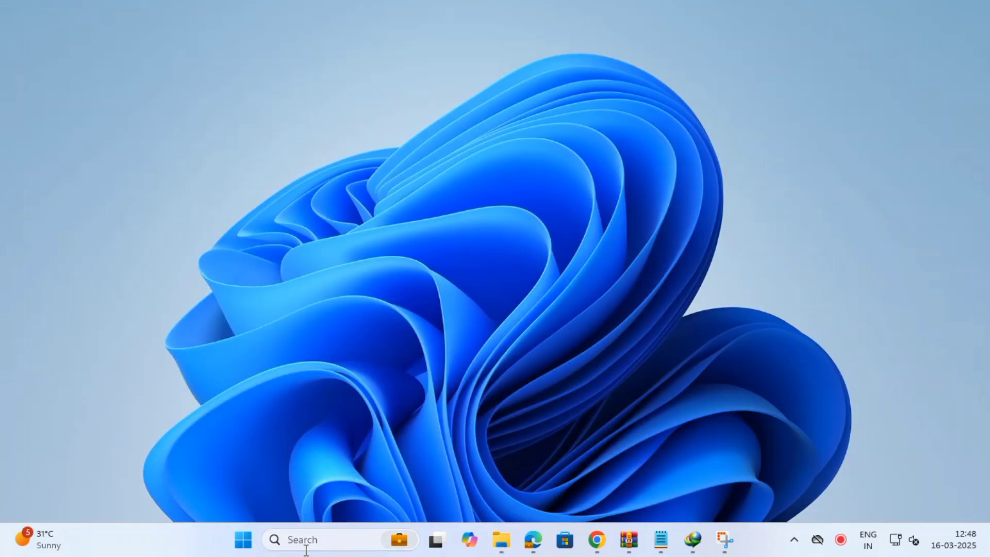
Search 'ma' in Start and launch the MATLAB R2024b best match
type("mat")
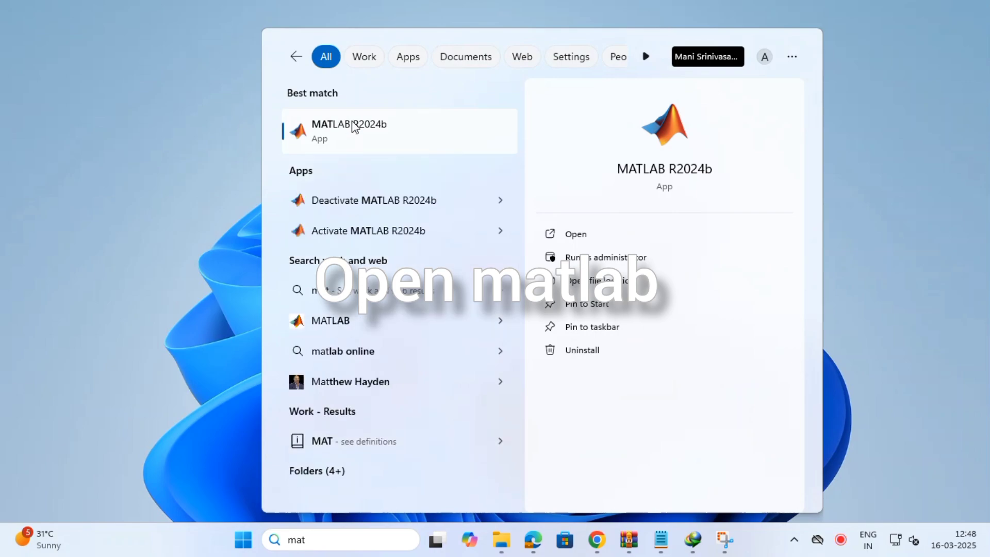
left_click(355, 128)
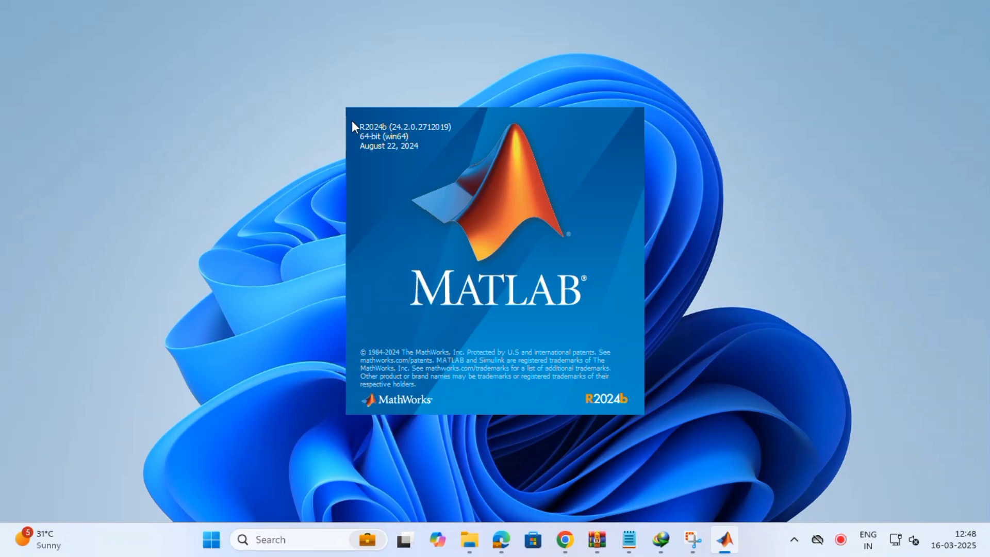
mouse_move(342, 118)
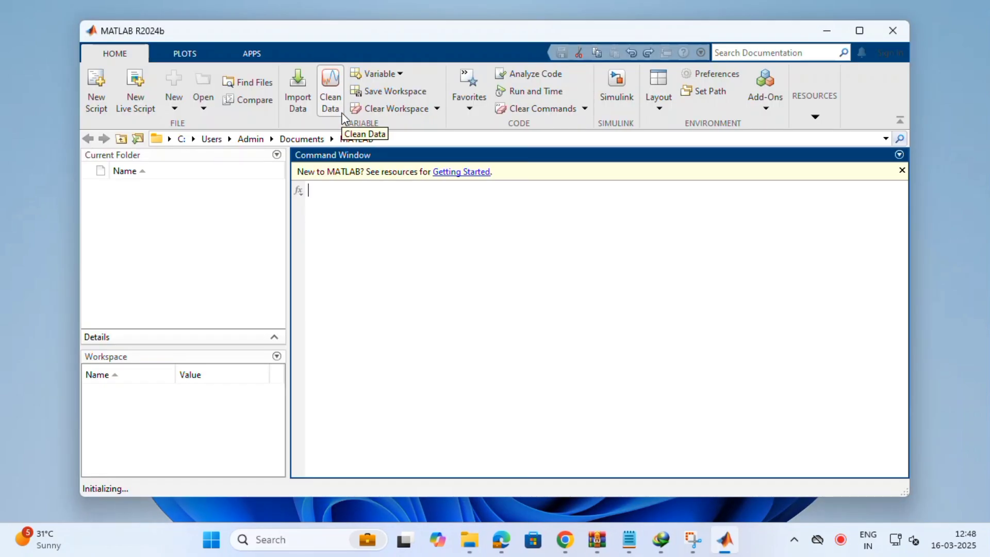
mouse_move(341, 129)
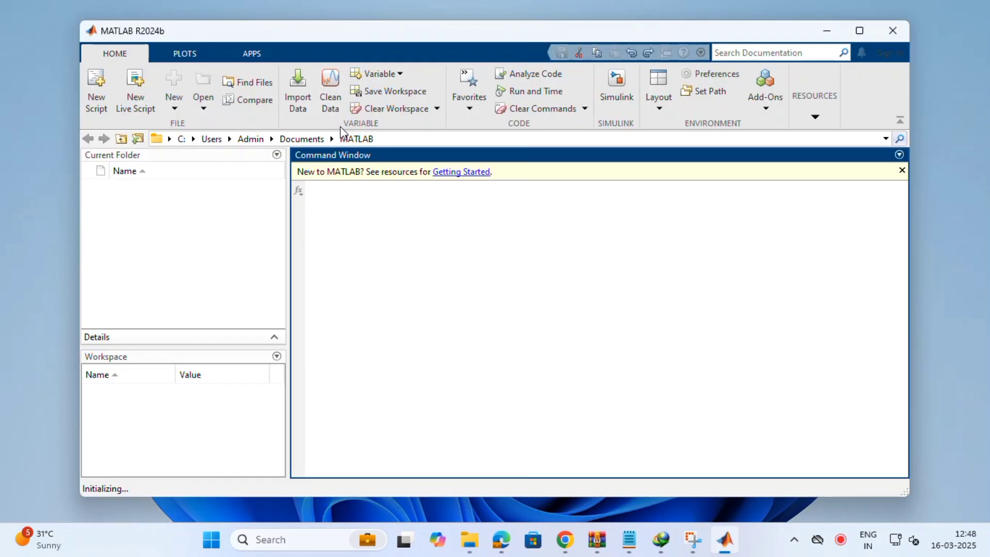
mouse_move(773, 143)
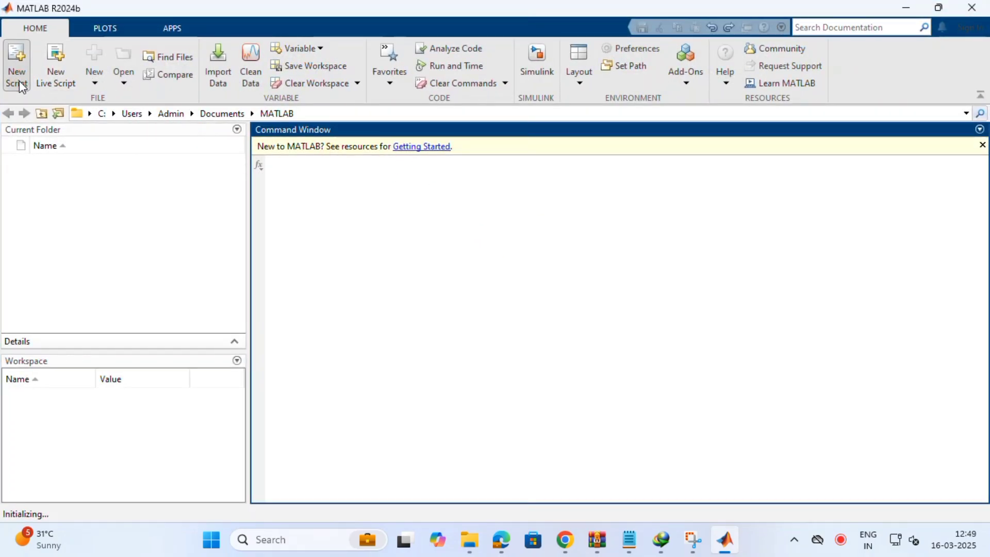
Create a new untitled script from the HOME tab's New Script button
left_click(17, 65)
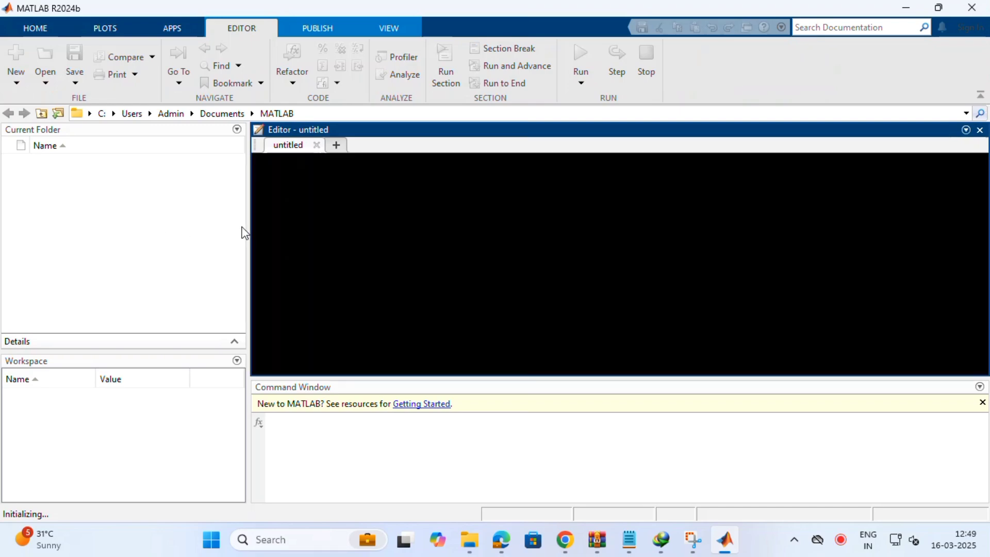